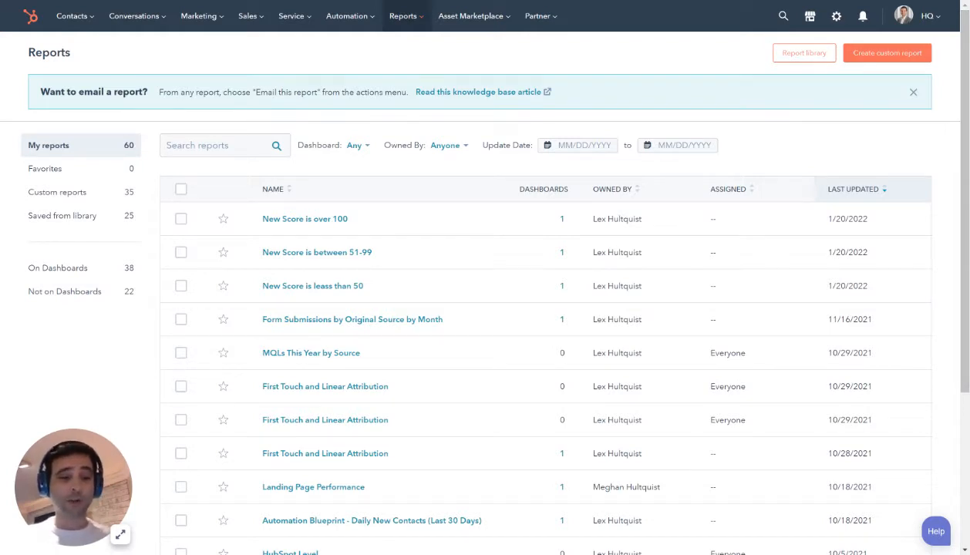
Step: Start a Custom Report Builder report on Contacts, adding Companies and Deals as data sources
click(887, 52)
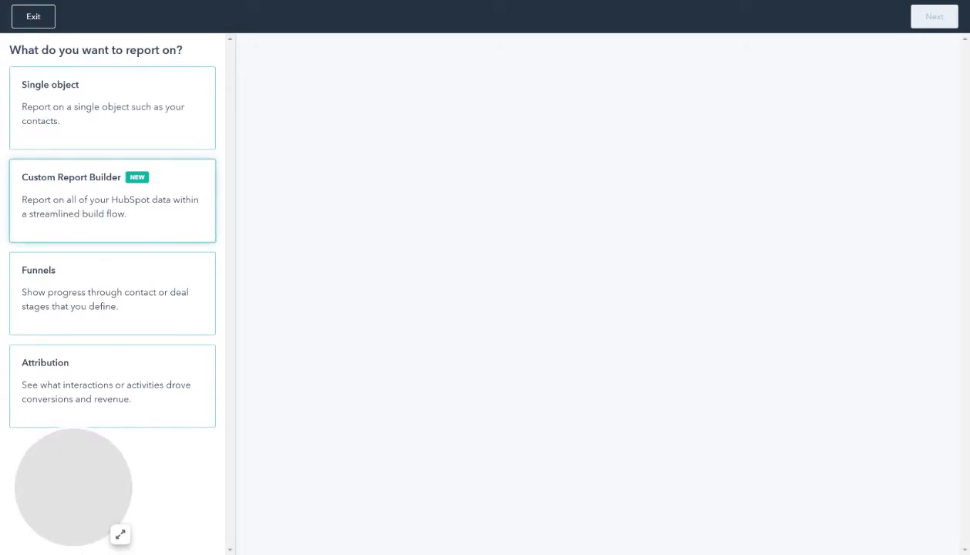
click(111, 200)
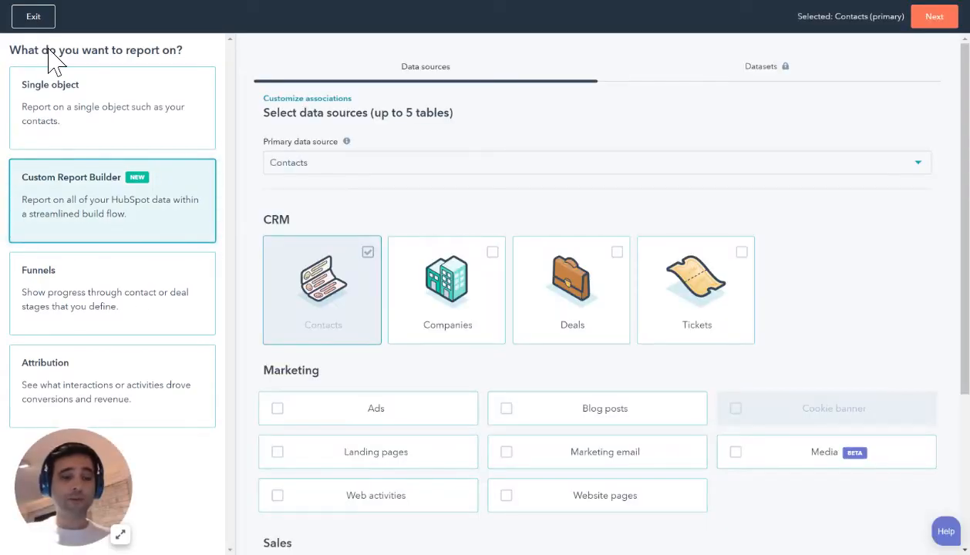
click(446, 289)
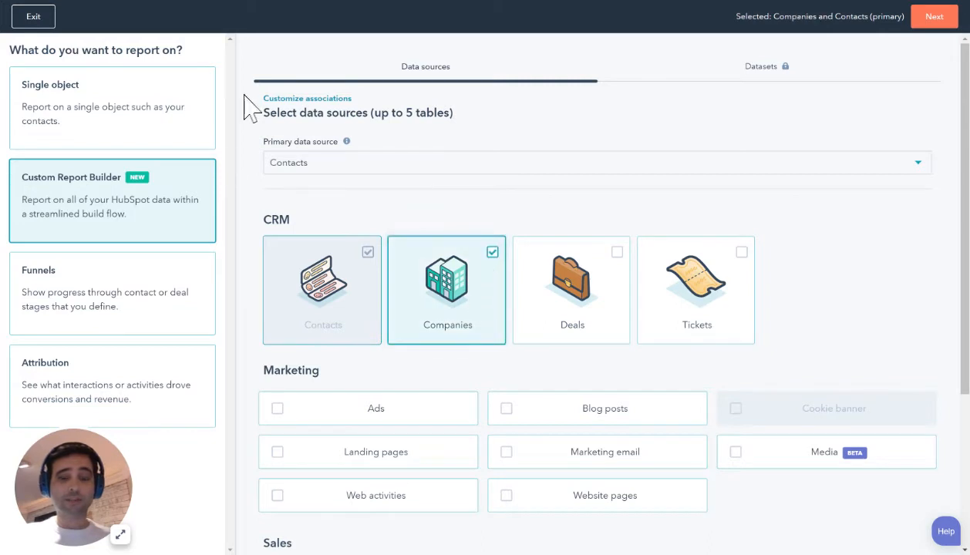
click(572, 289)
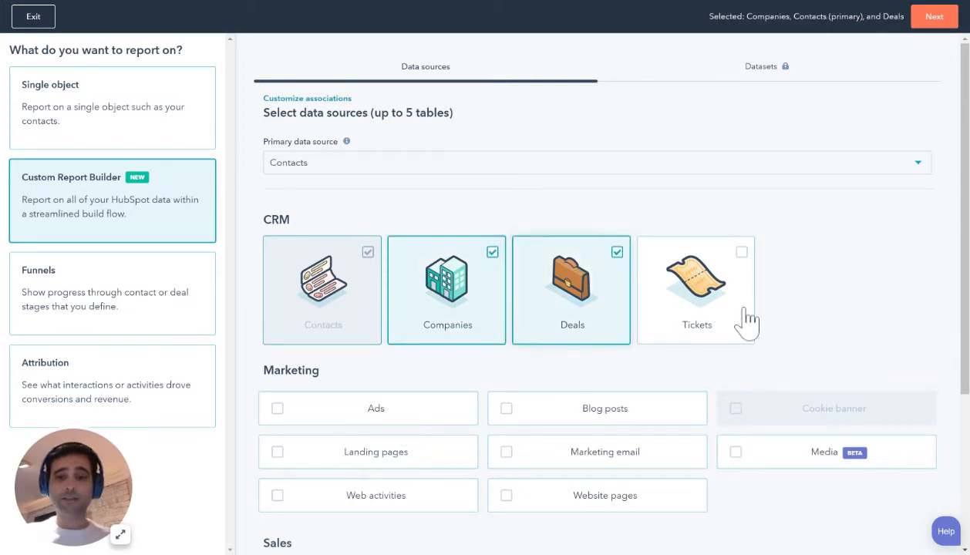
click(934, 16)
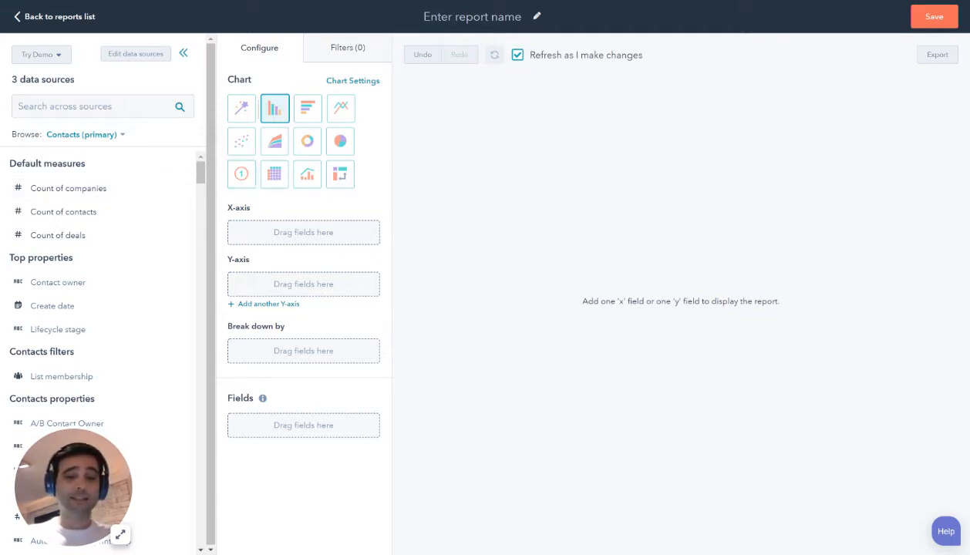
mouse_move(242, 173)
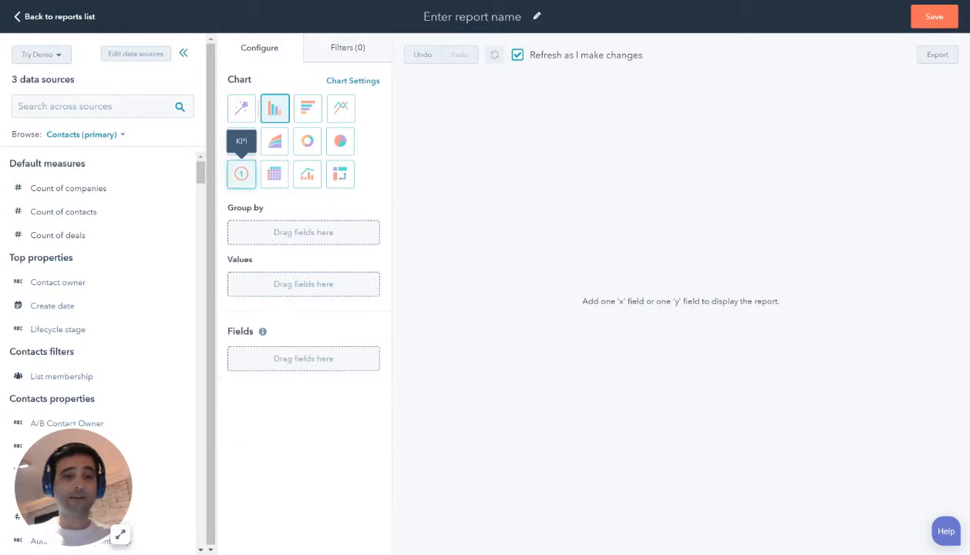
Step: Build a KPI chart of Count of contacts grouped by Original Source
click(241, 174)
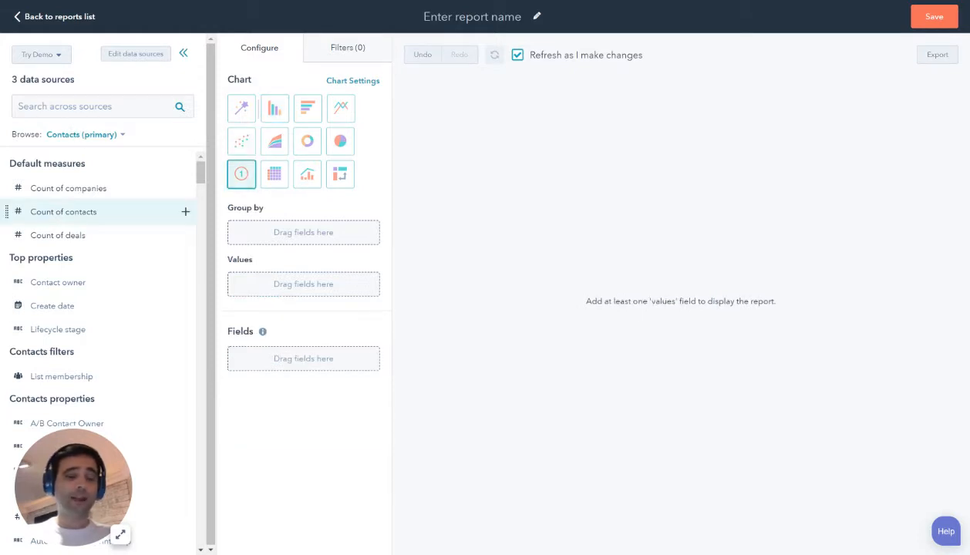
drag(63, 211, 303, 293)
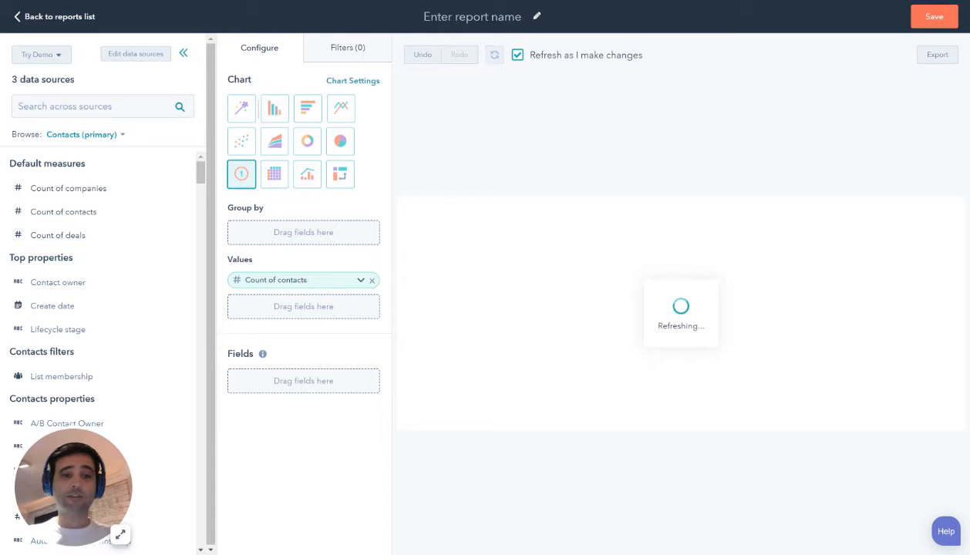
mouse_move(944, 420)
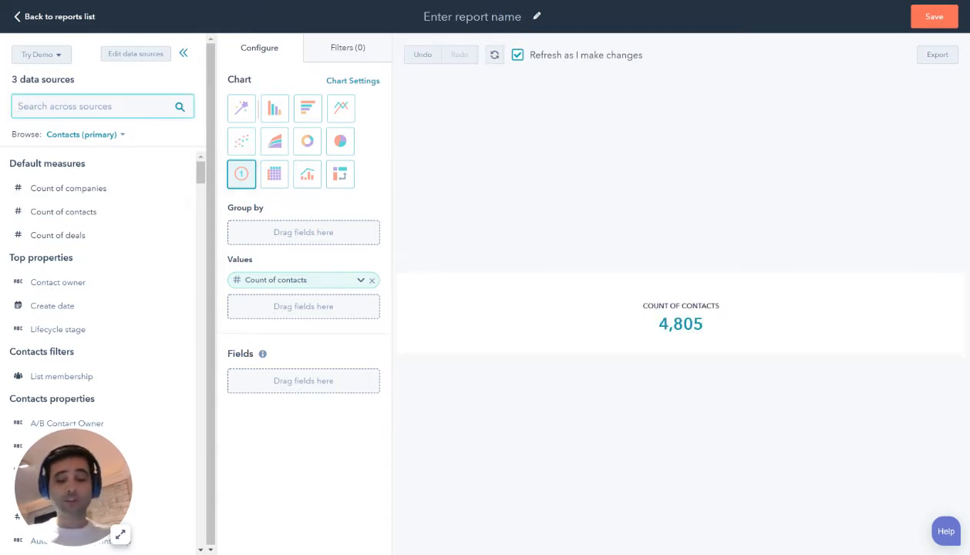
text(orig)
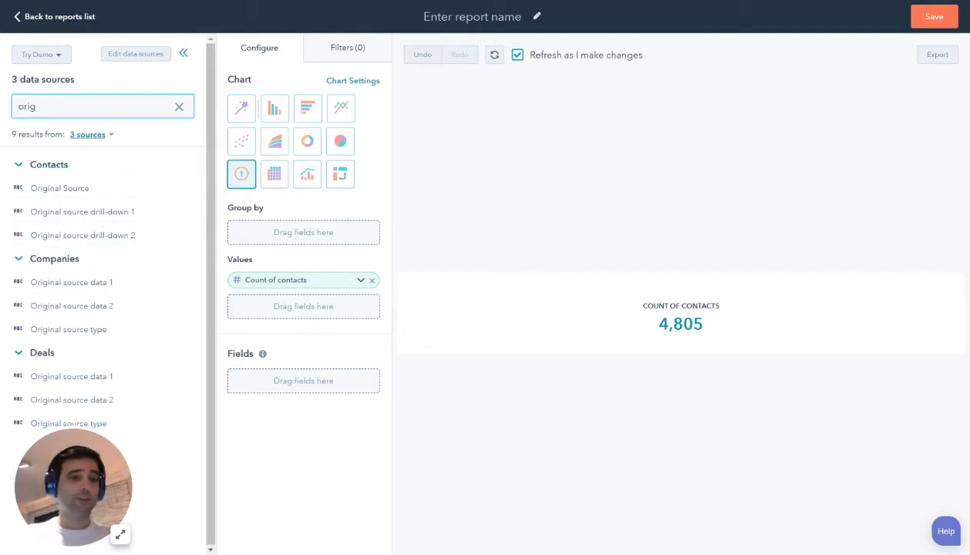
click(88, 134)
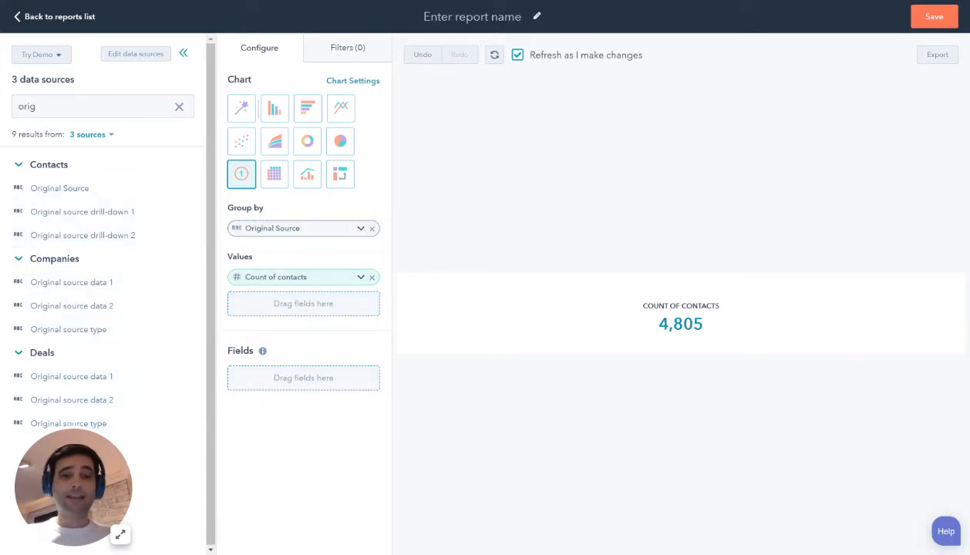
click(493, 55)
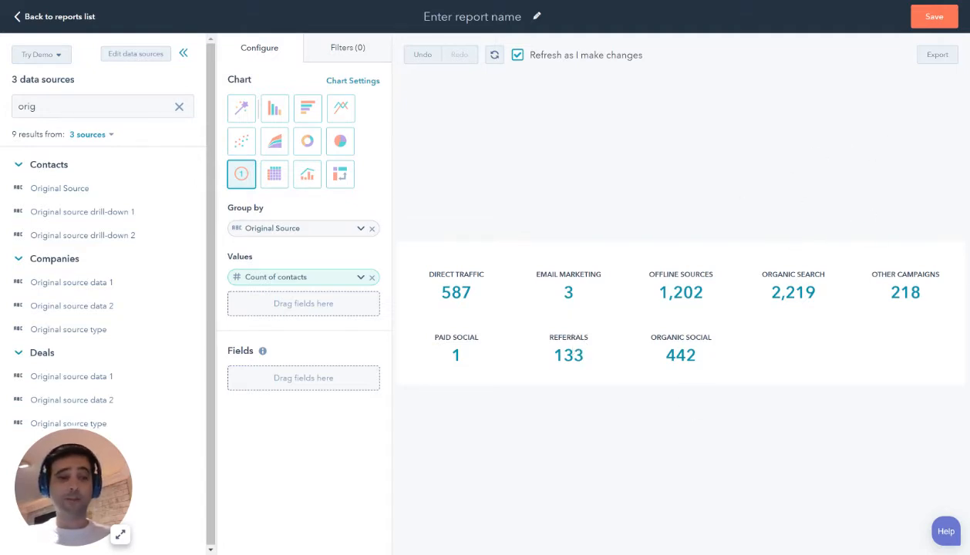
mouse_move(550, 191)
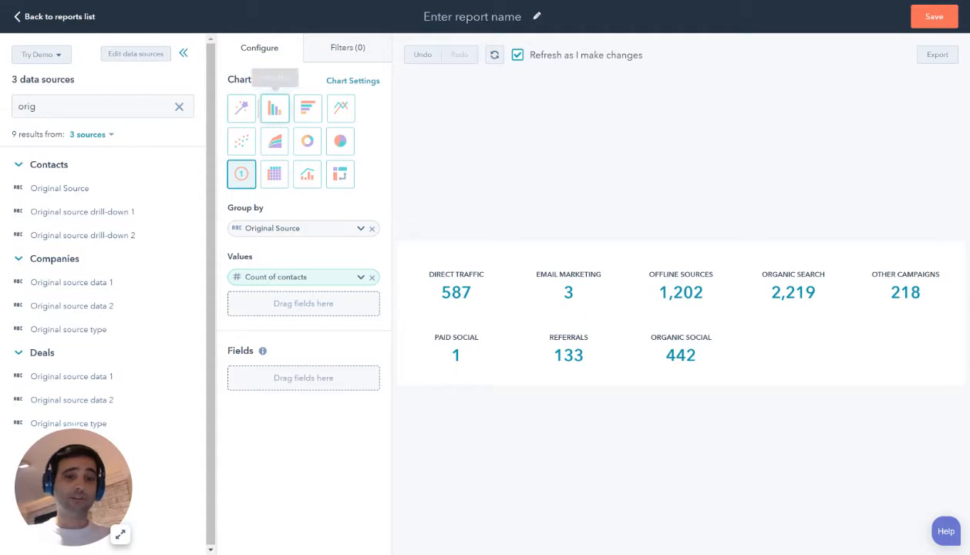
Step: Make it a vertical bar chart broken down by Contacts Create date at Yearly frequency
click(275, 108)
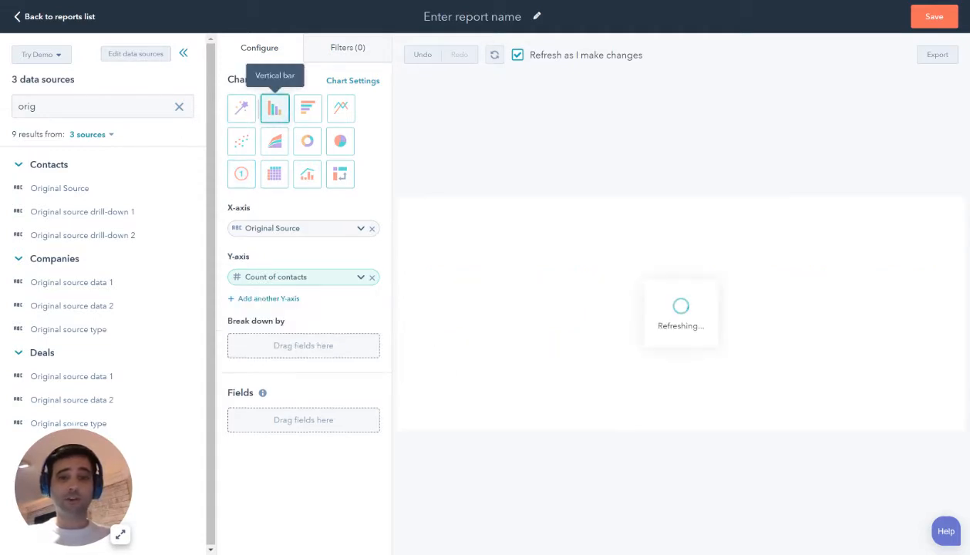
mouse_move(462, 260)
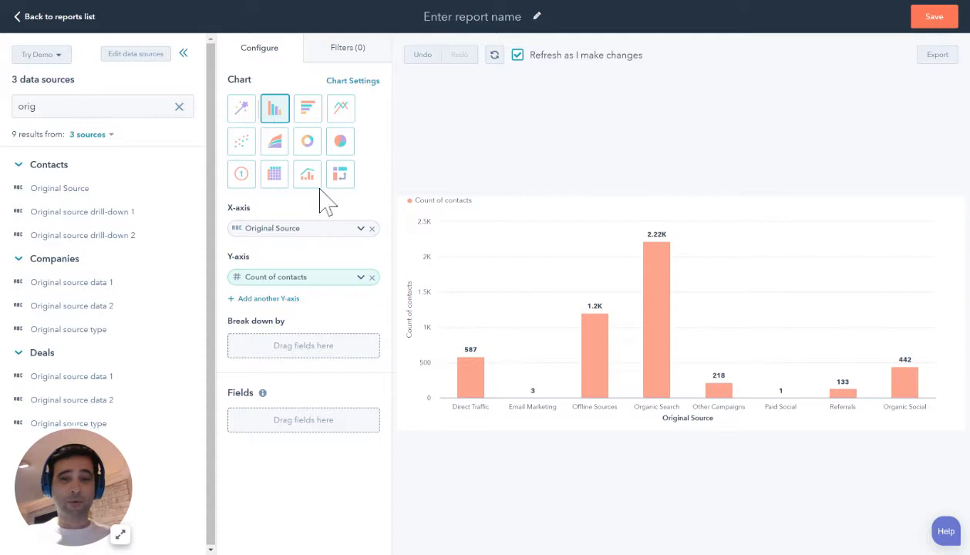
mouse_move(903, 370)
text(create)
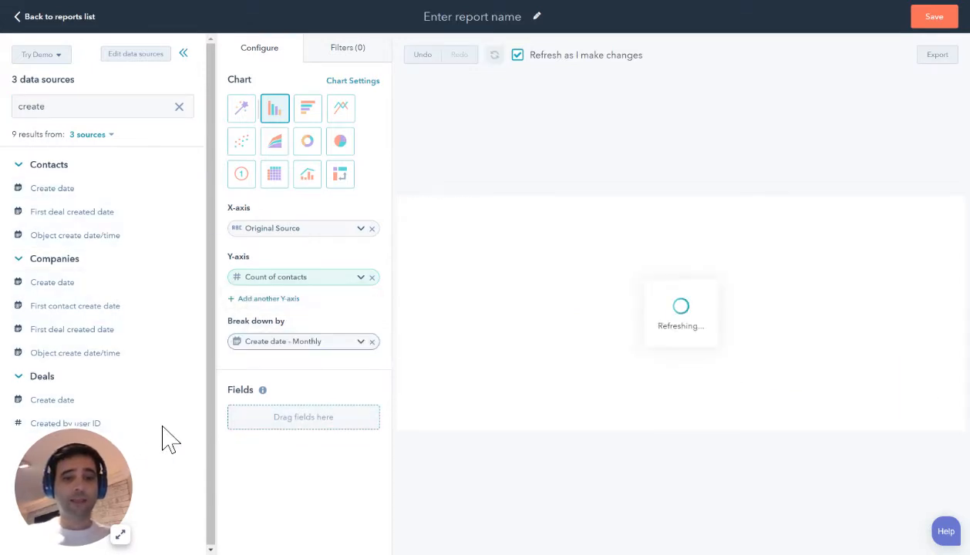
click(339, 340)
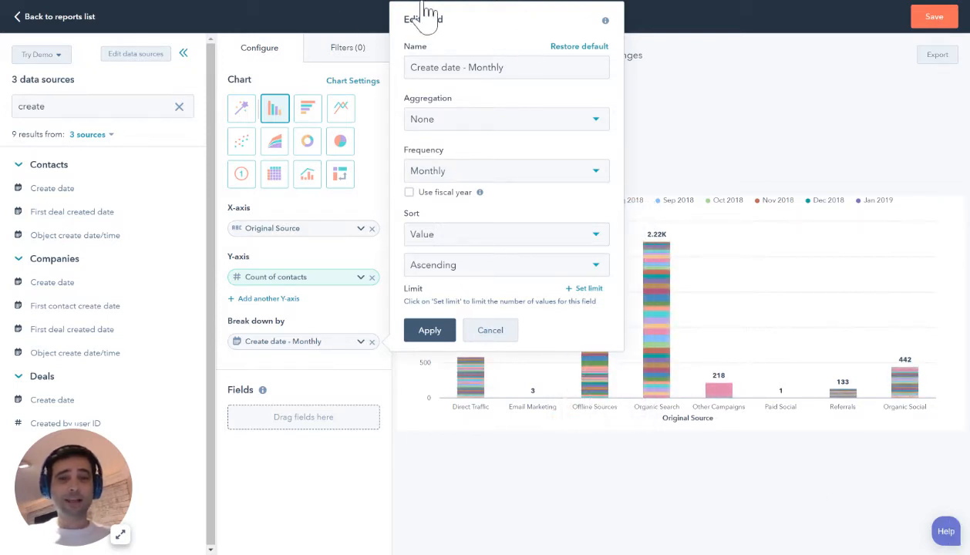
click(505, 170)
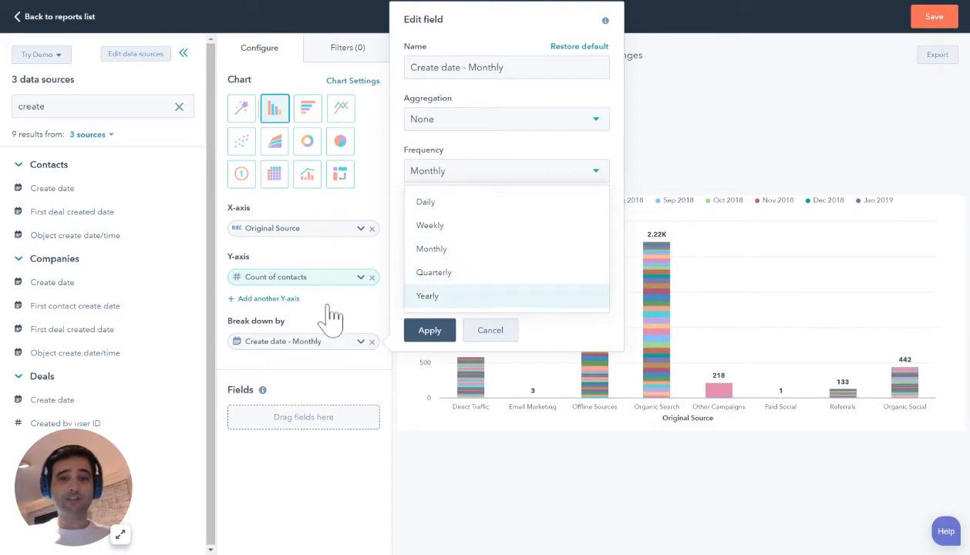
click(429, 330)
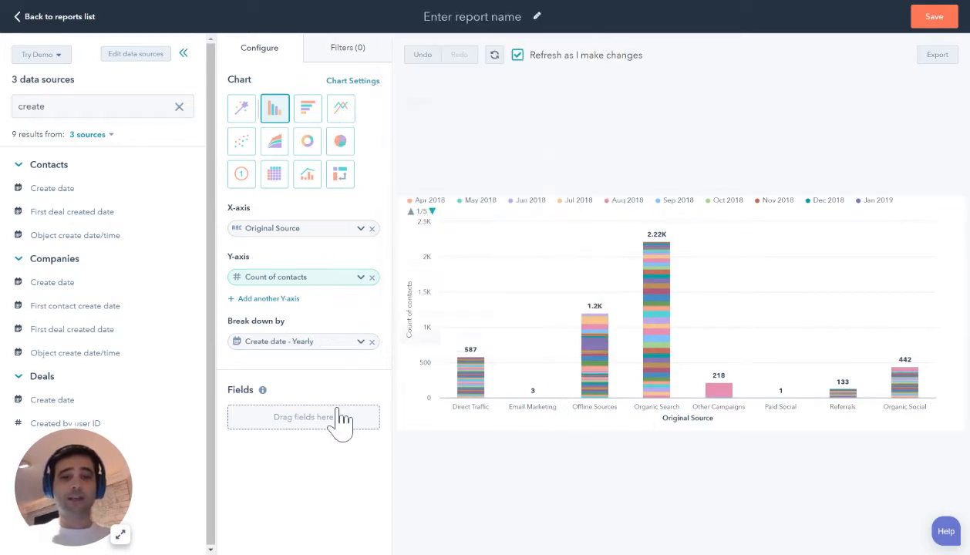
click(494, 55)
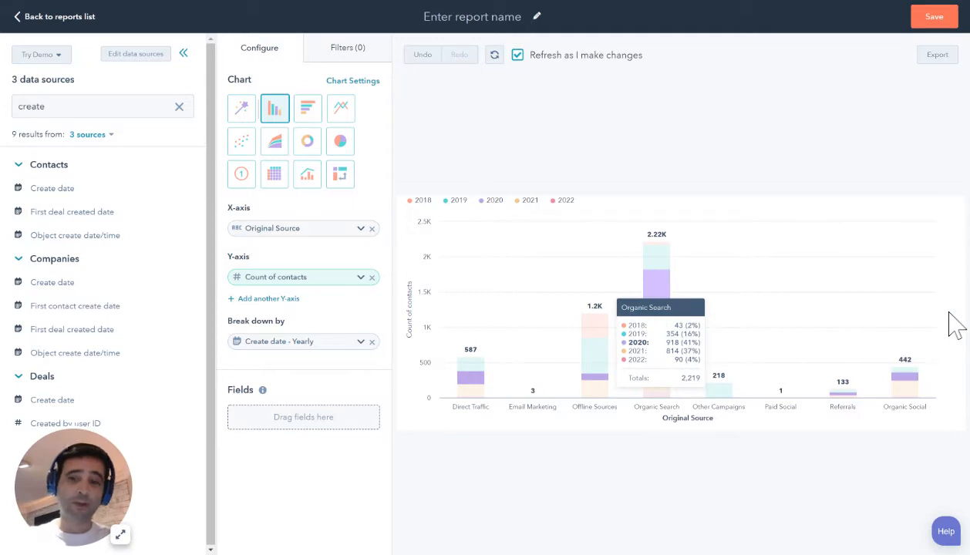
mouse_move(945, 328)
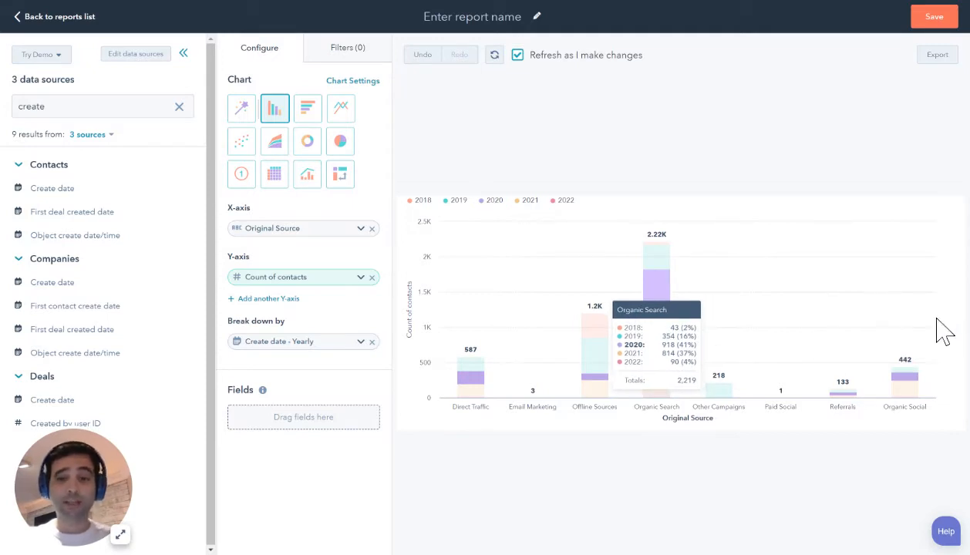
mouse_move(944, 501)
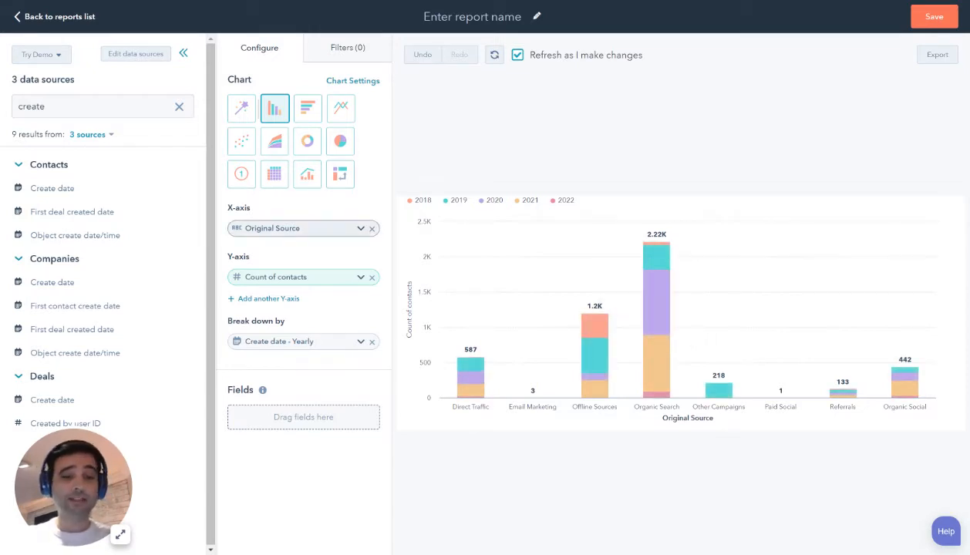
Step: Put Create date - Yearly on the X-axis and Original Source under Break down by
drag(293, 228, 303, 446)
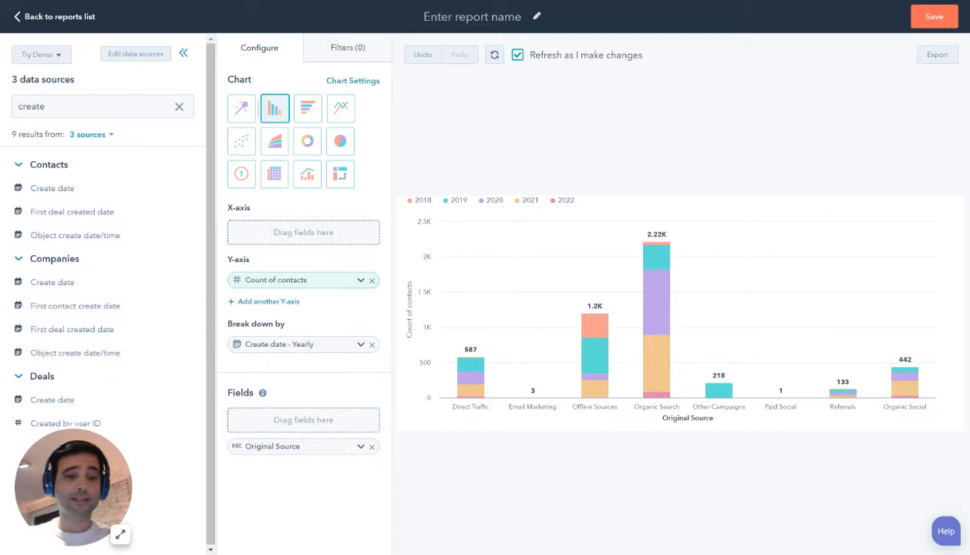
drag(304, 344, 304, 224)
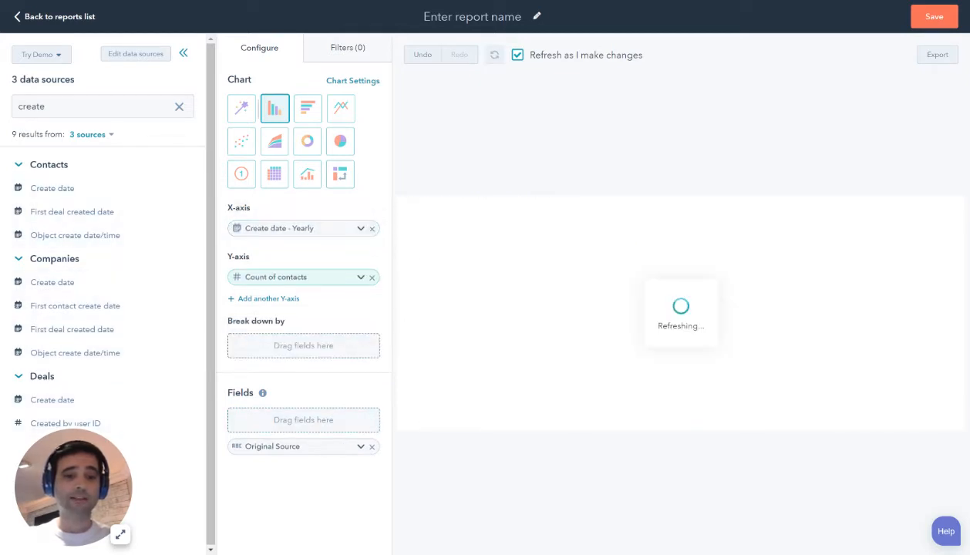
drag(303, 447, 303, 351)
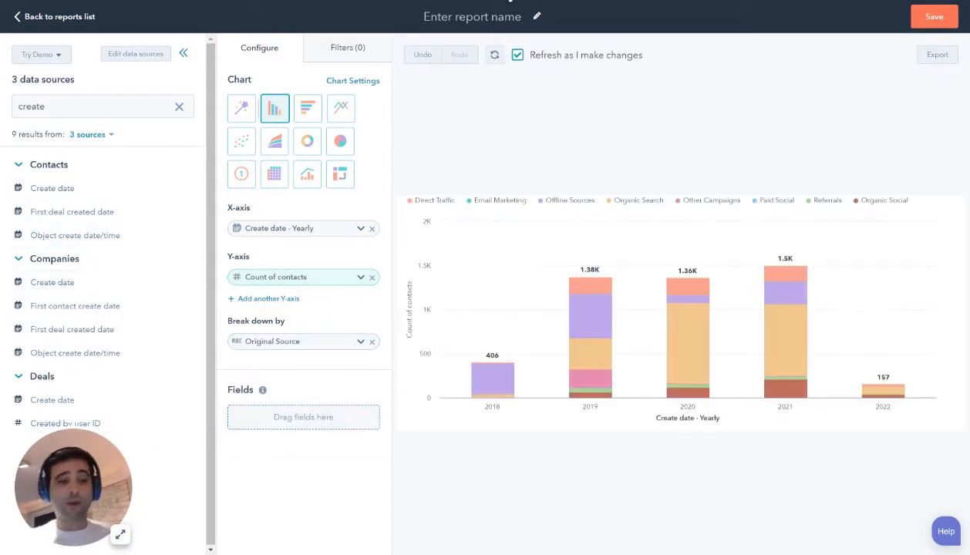
mouse_move(687, 332)
text(compan)
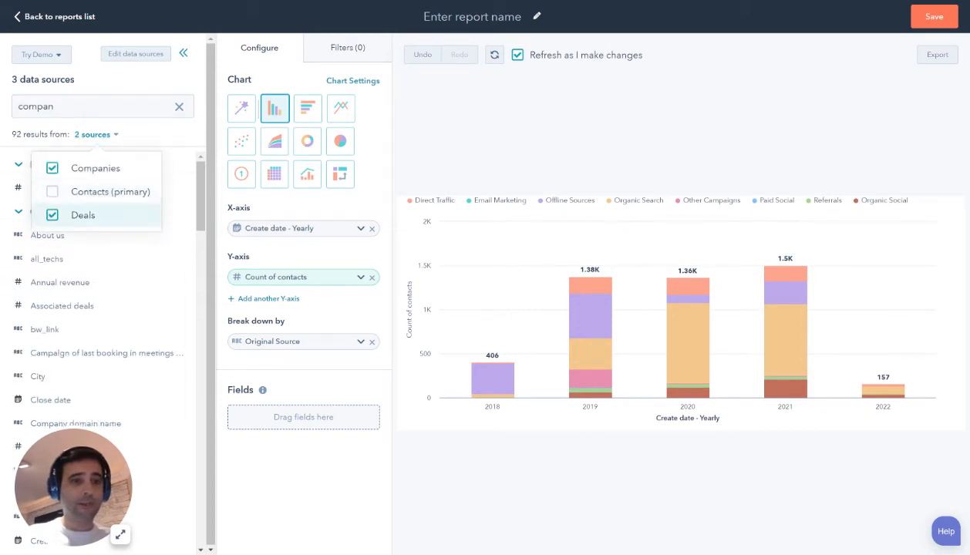
Step: Find 'indu' and place the Companies Industry property on the X-axis instead of Create date
click(179, 107)
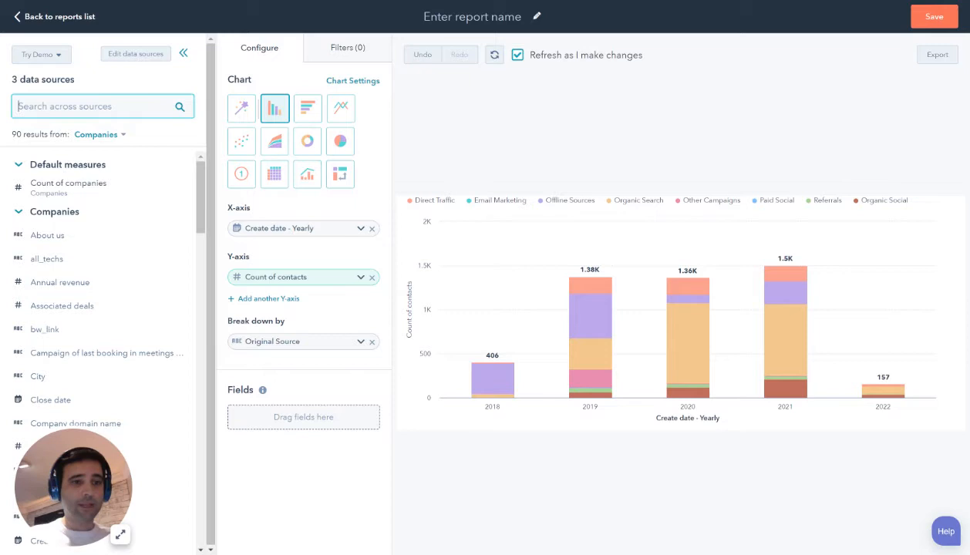
click(95, 134)
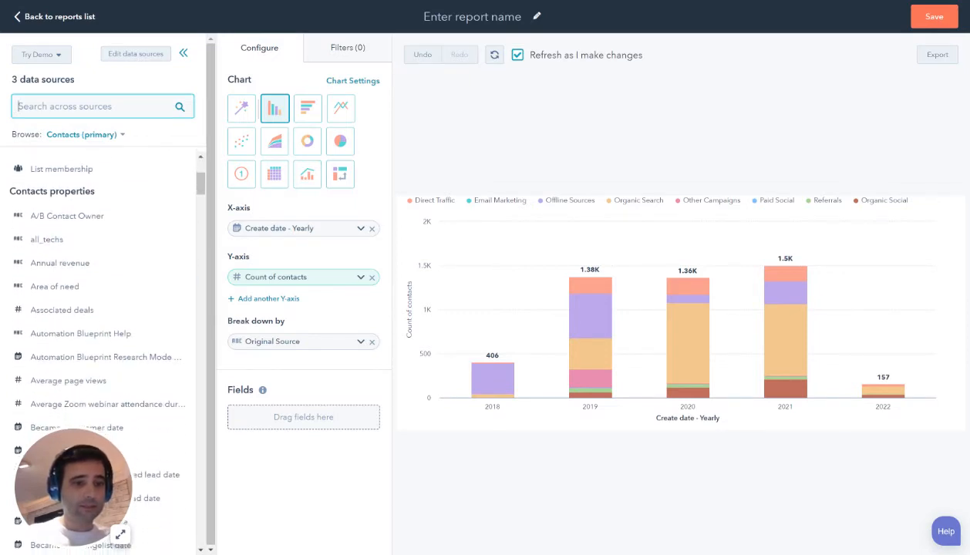
text(in)
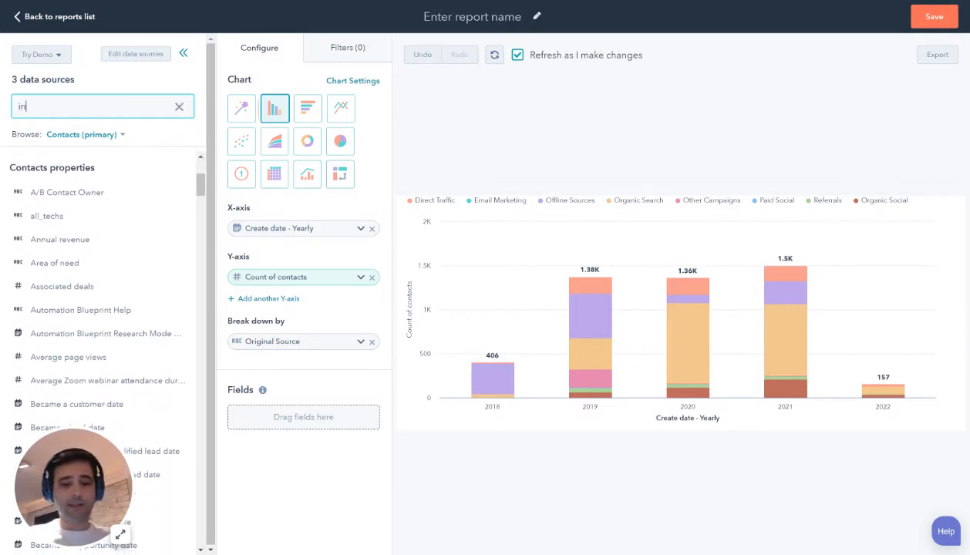
text(du)
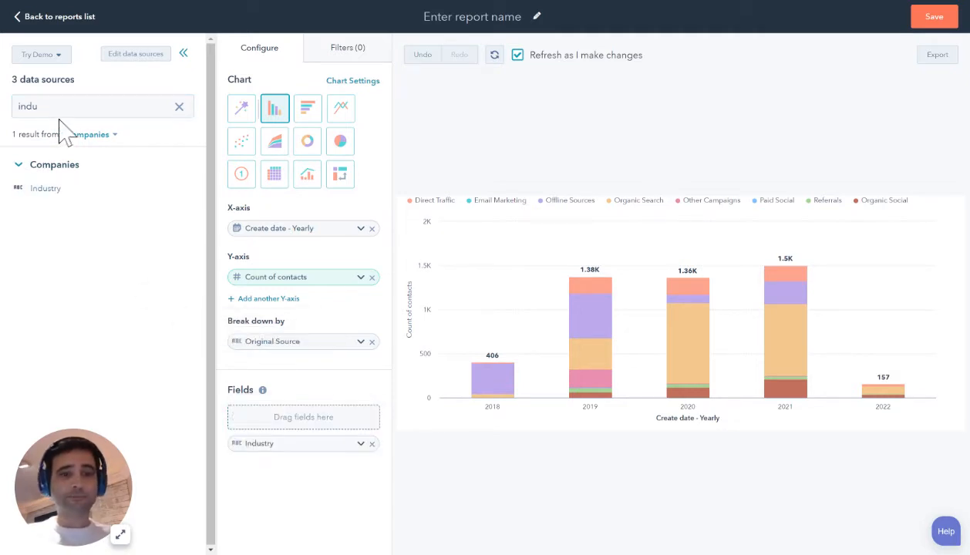
mouse_move(200, 461)
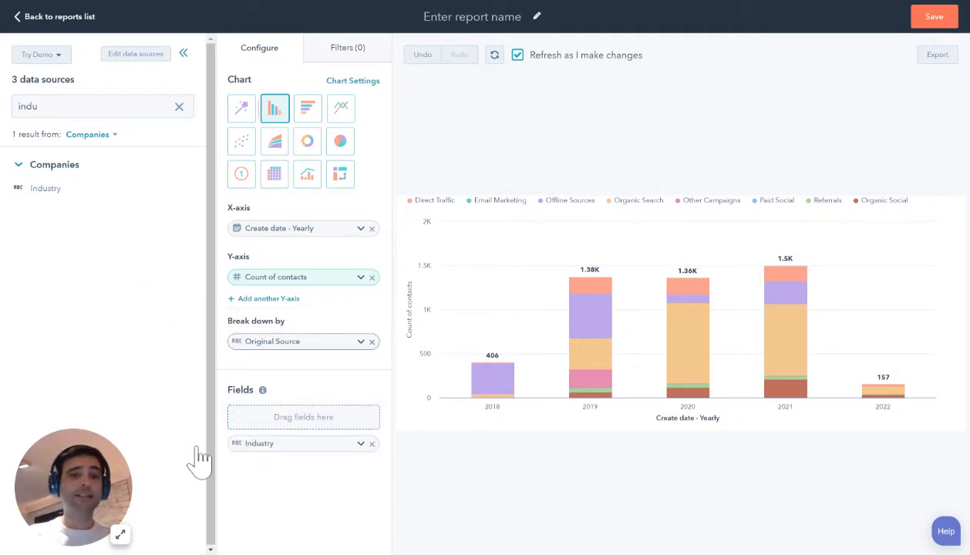
mouse_move(196, 164)
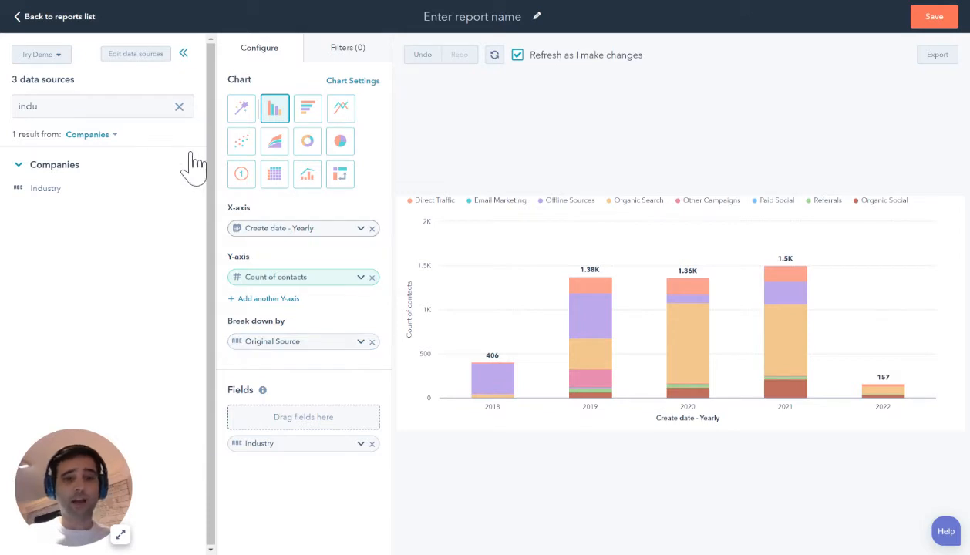
click(371, 228)
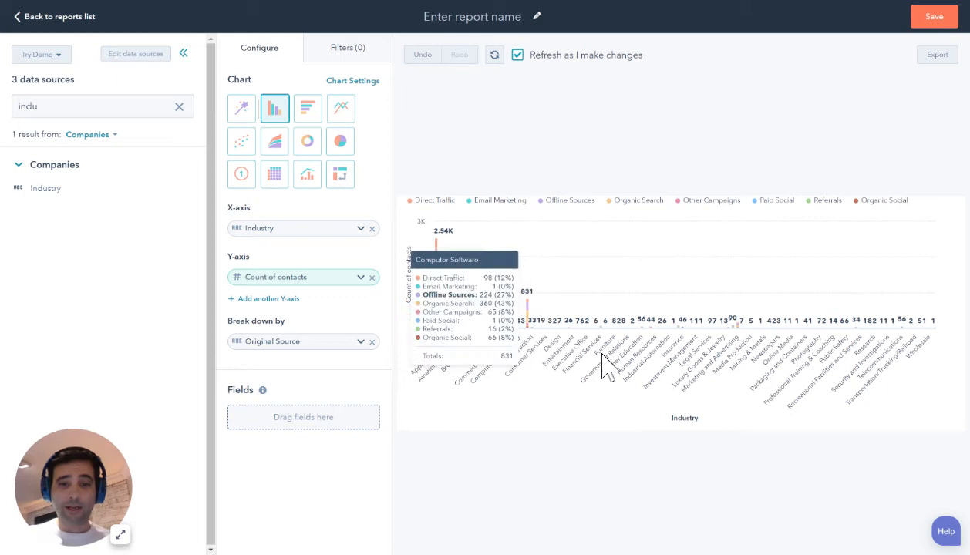
mouse_move(605, 362)
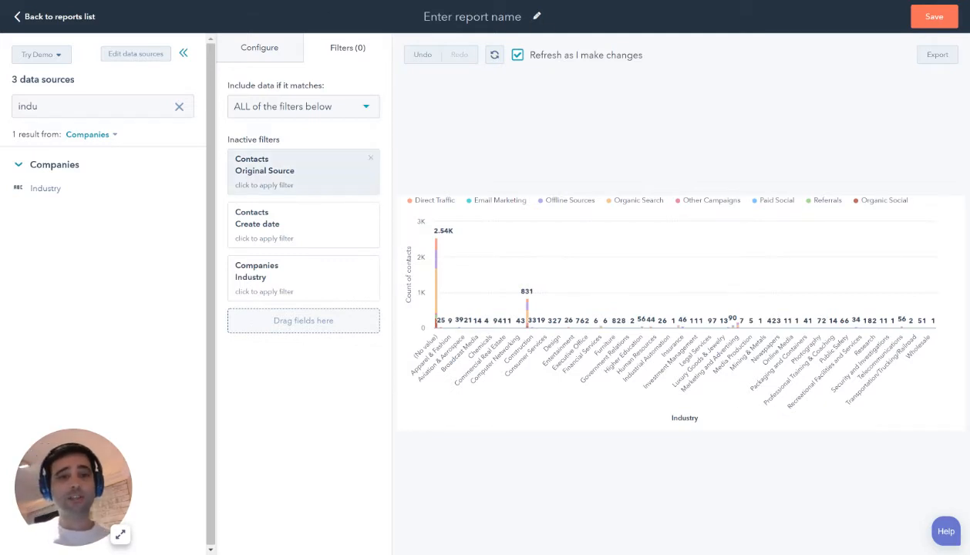
Step: Set the Original Source filter to 'is any of' Organic Search and apply it
click(265, 170)
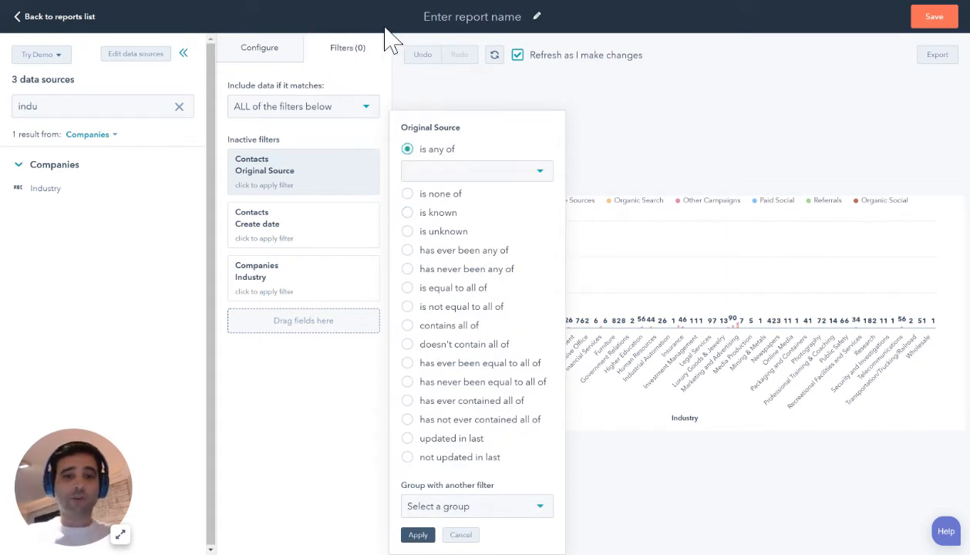
text(org)
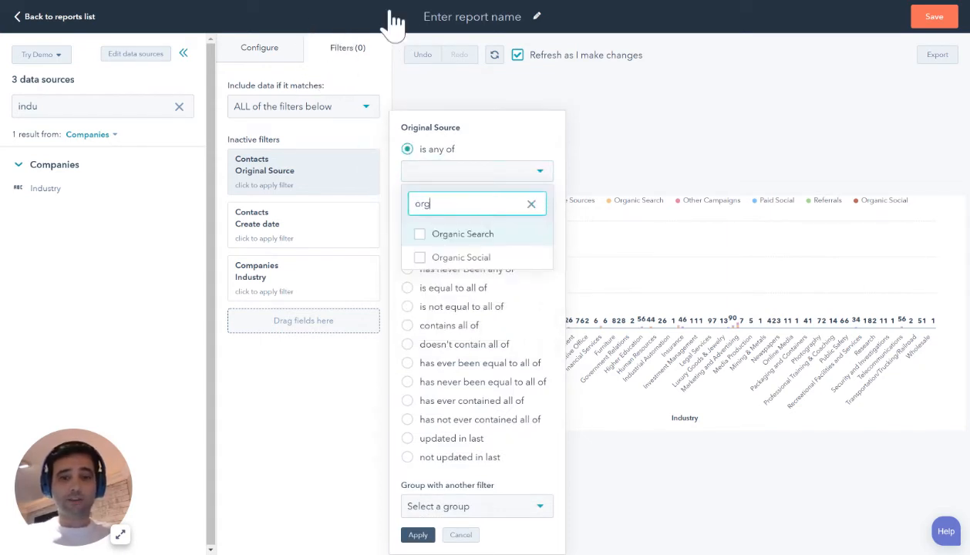
click(419, 234)
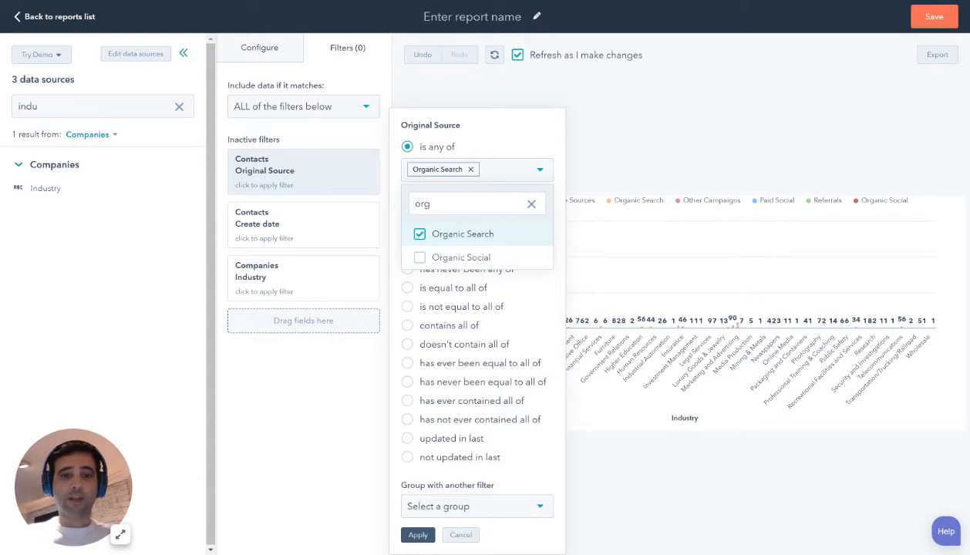
click(531, 203)
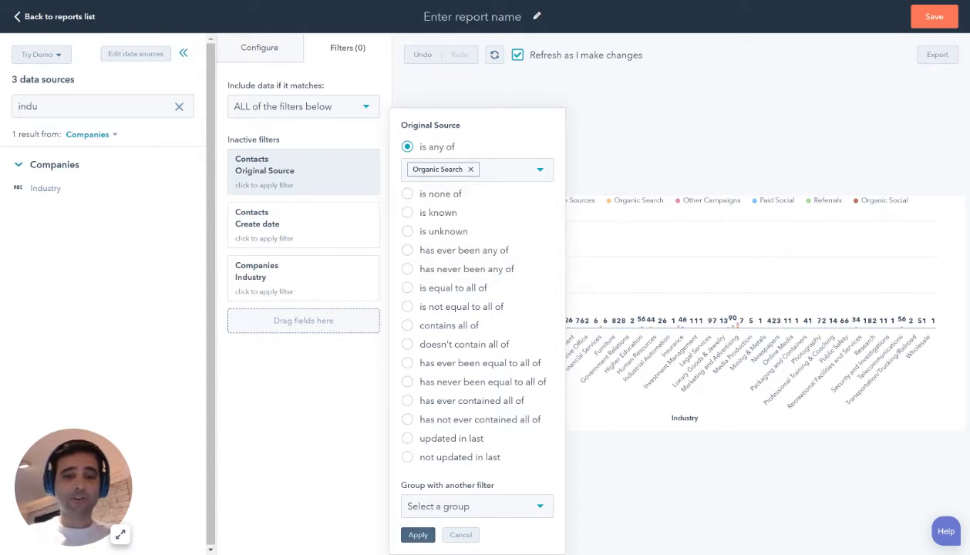
click(417, 534)
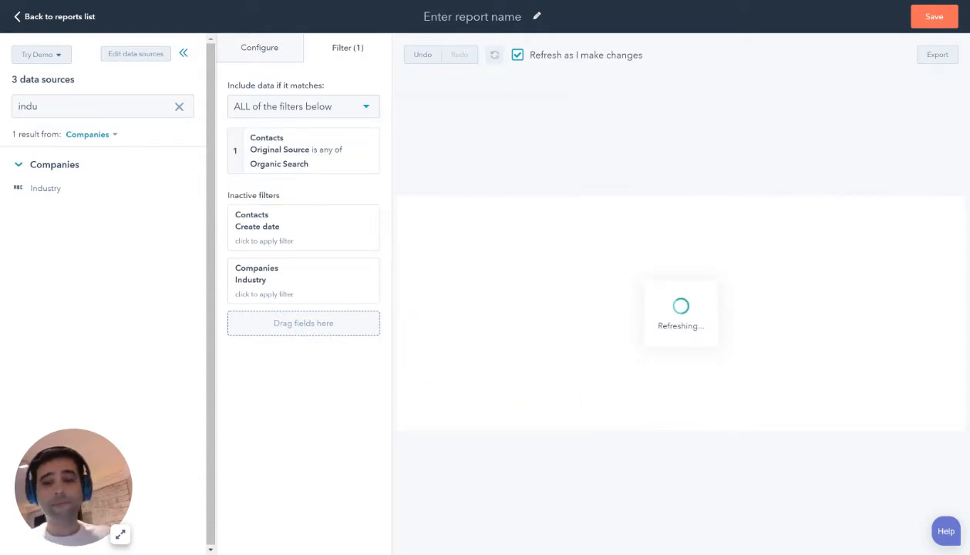
mouse_move(962, 202)
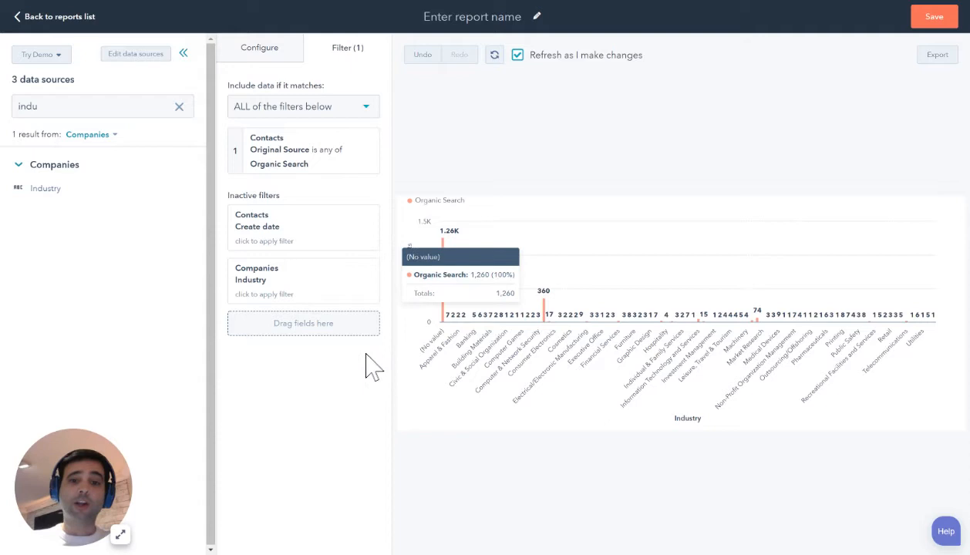
mouse_move(190, 86)
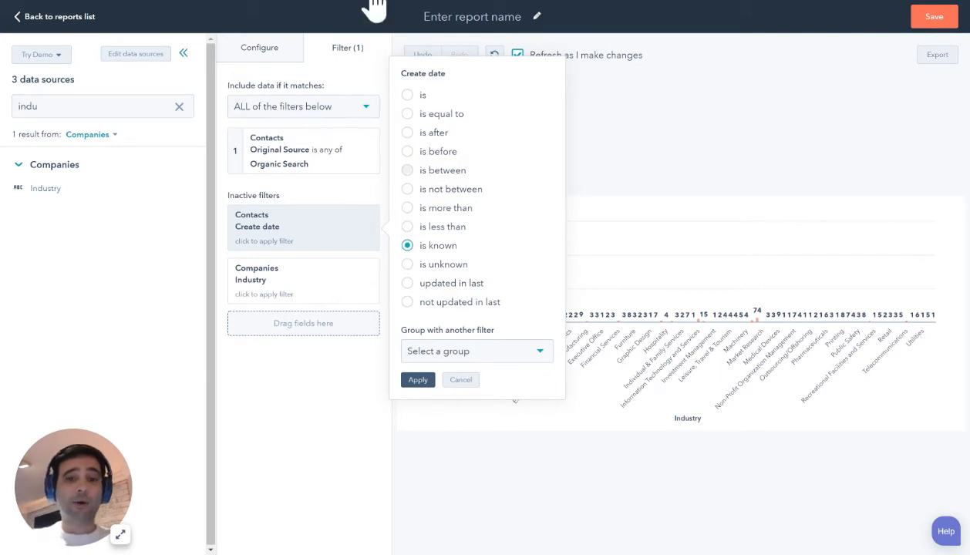
Step: Add a Contacts Create date filter 'is This year', grouped with filter 1, and apply it
click(407, 94)
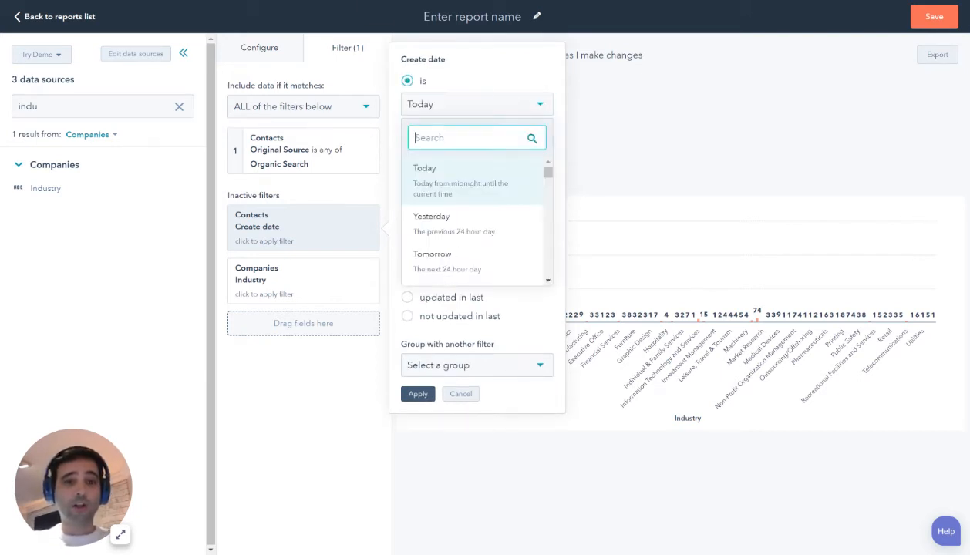
scroll(down, 3)
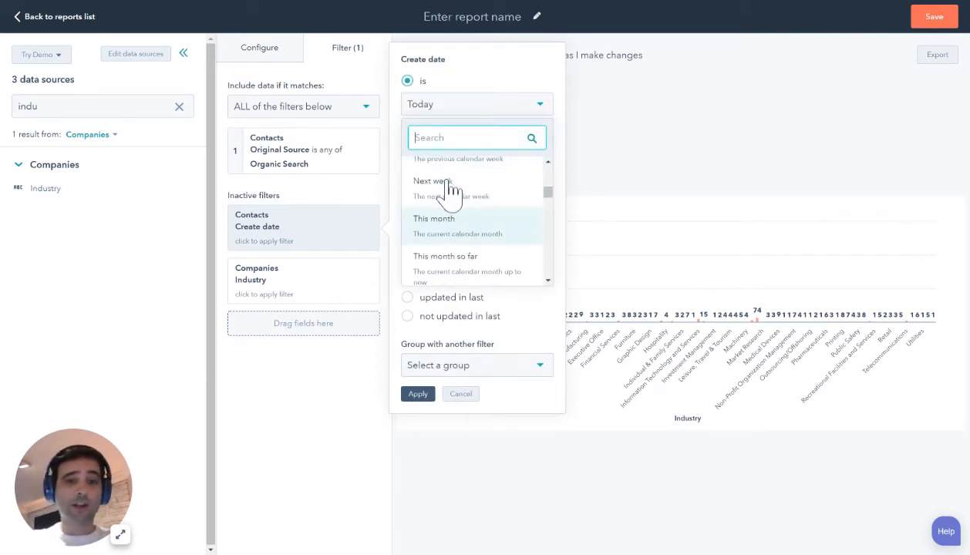
scroll(down, 3)
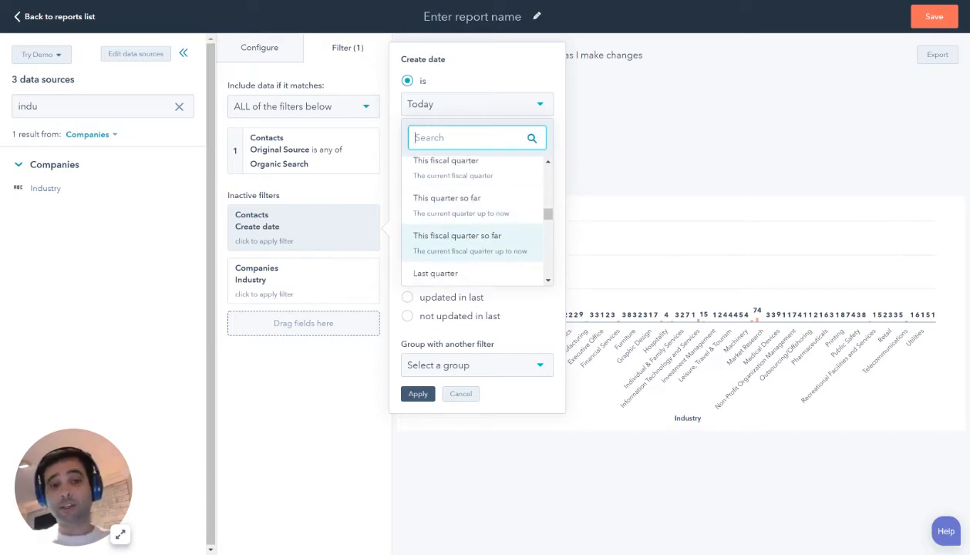
scroll(down, 3)
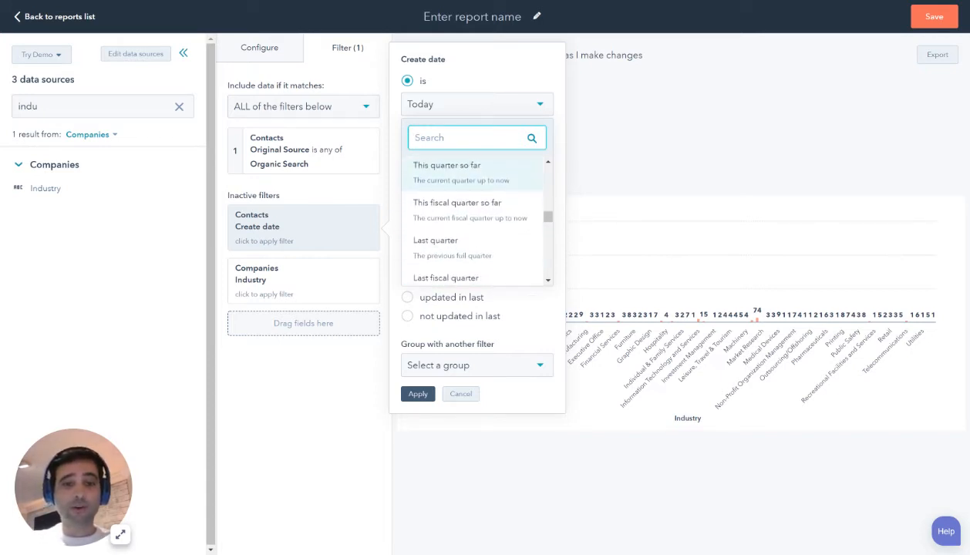
scroll(down, 3)
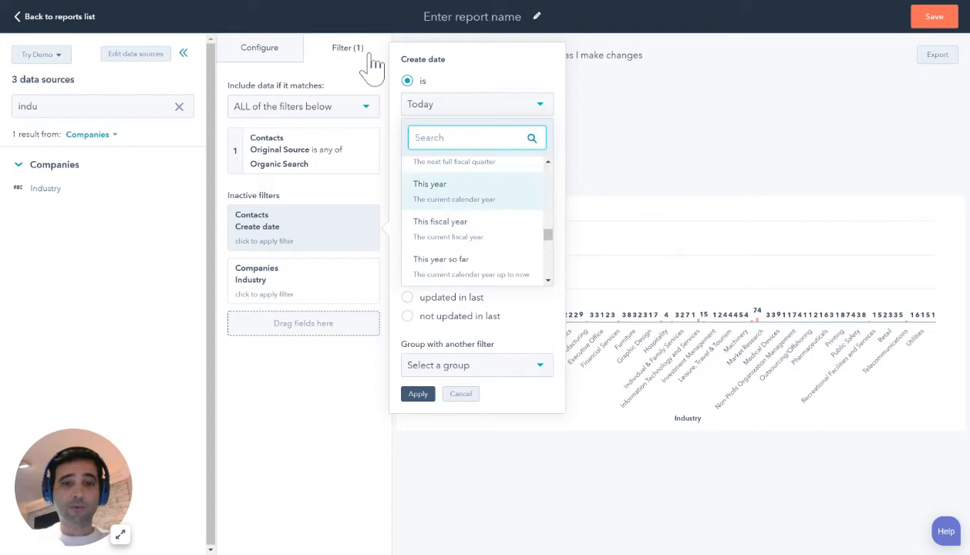
click(429, 183)
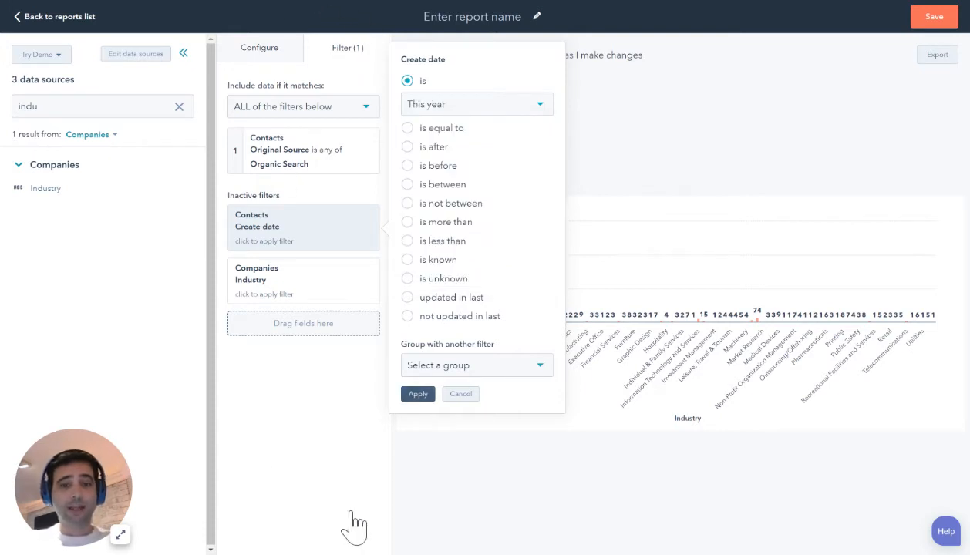
click(476, 365)
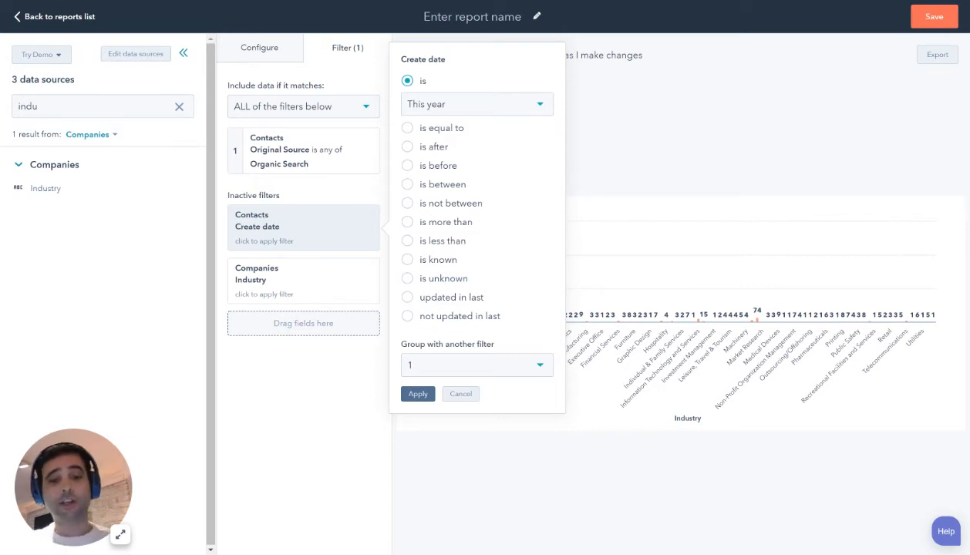
click(417, 393)
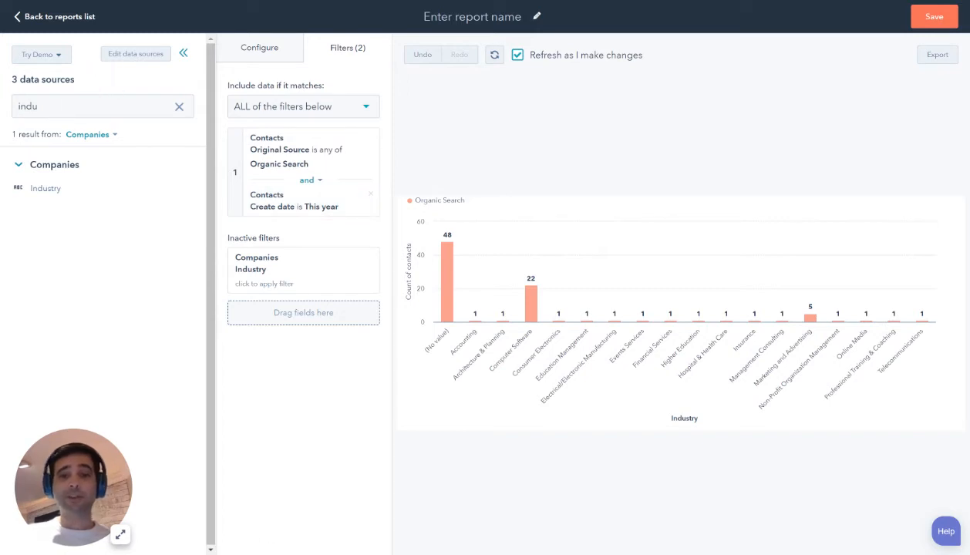
mouse_move(807, 314)
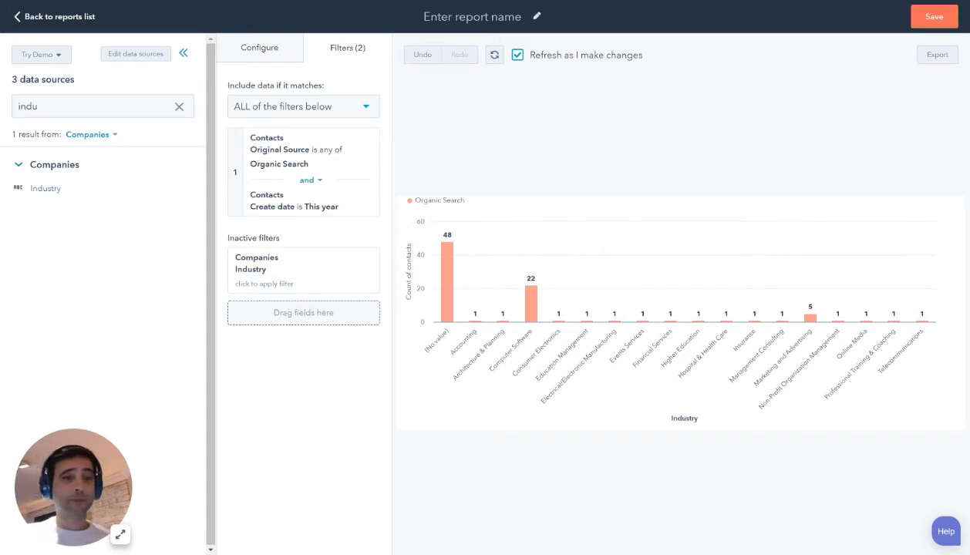
click(259, 47)
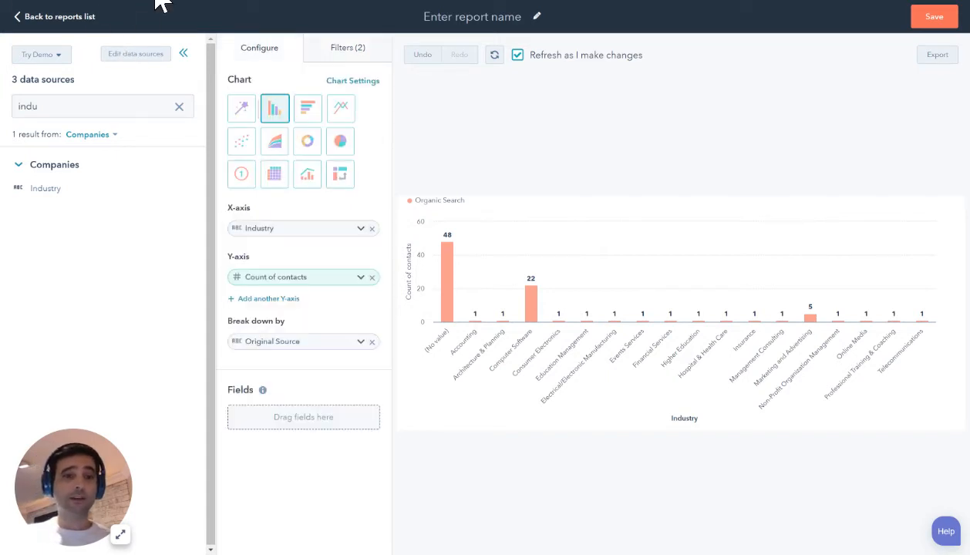
mouse_move(340, 174)
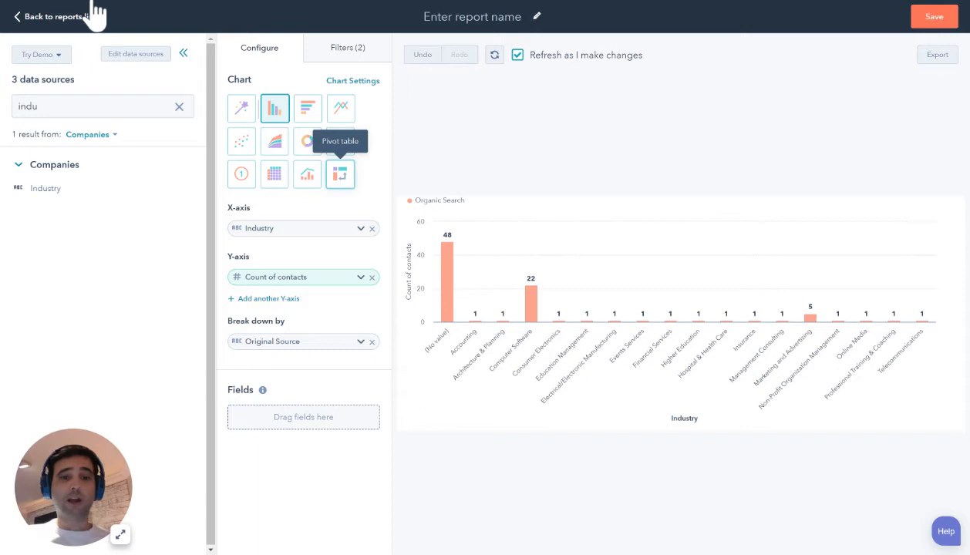
Step: Switch the chart type to Pivot table
click(341, 173)
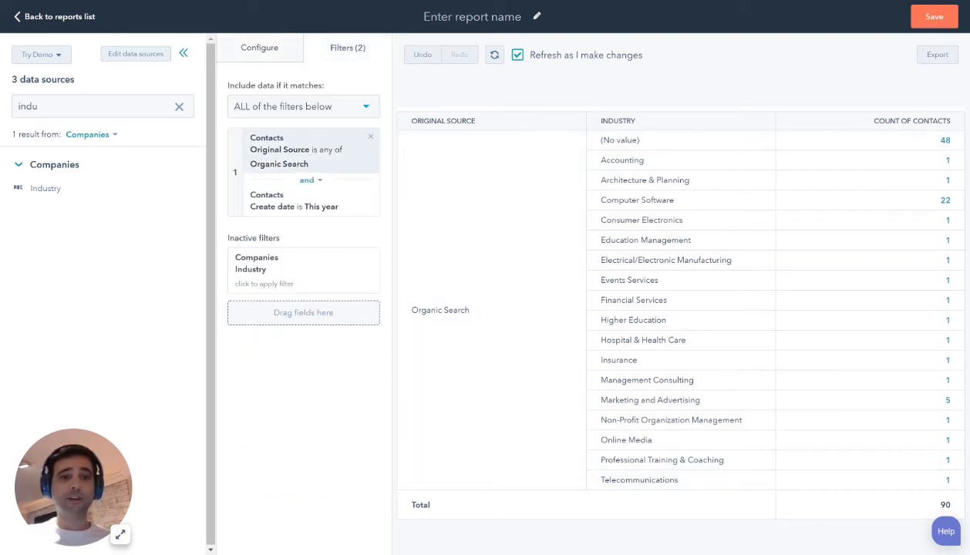
Step: Delete the Organic Search source filter and scroll through the updated pivot table
click(296, 149)
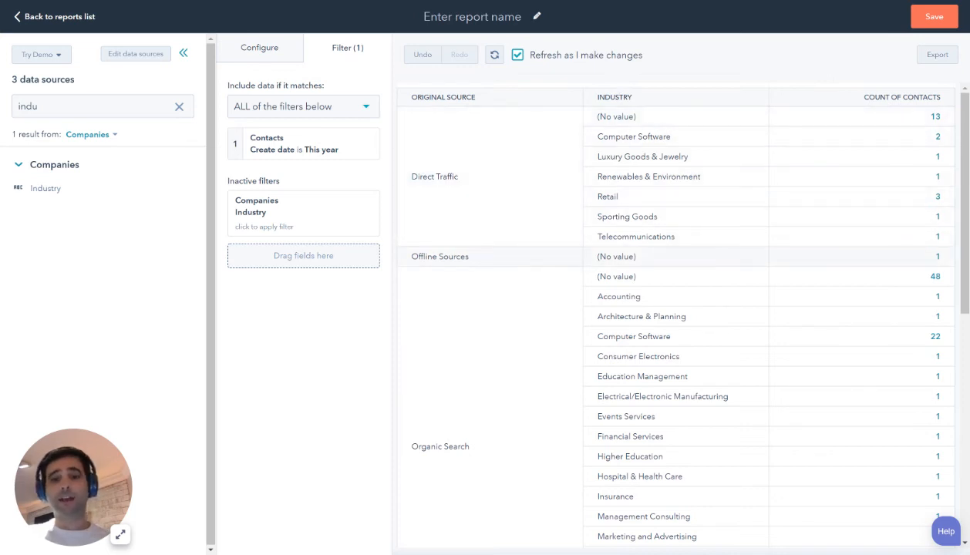
scroll(down, 3)
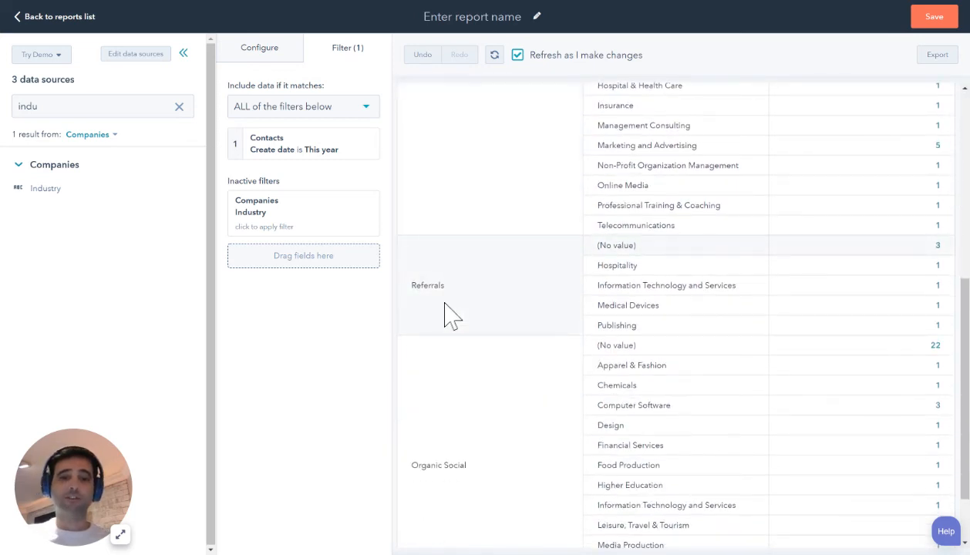
scroll(down, 3)
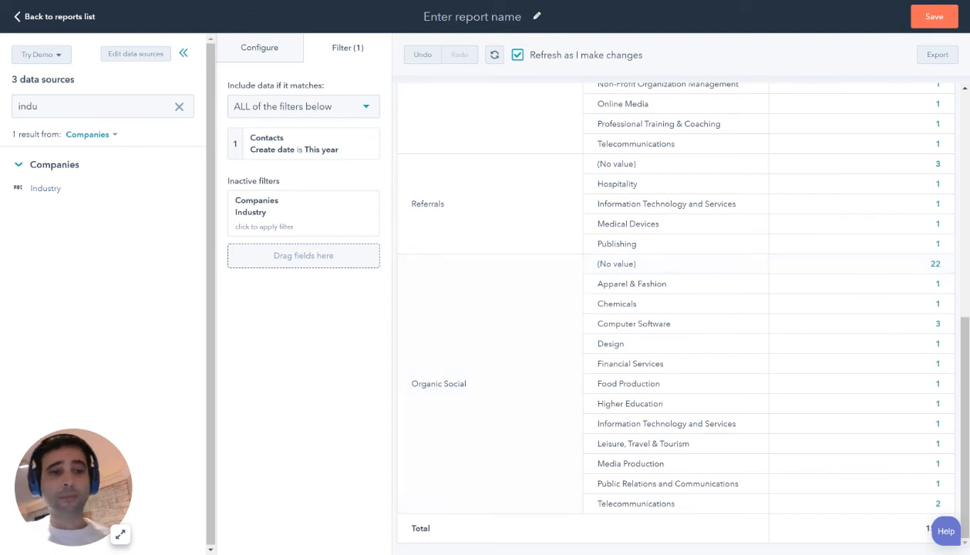
click(259, 47)
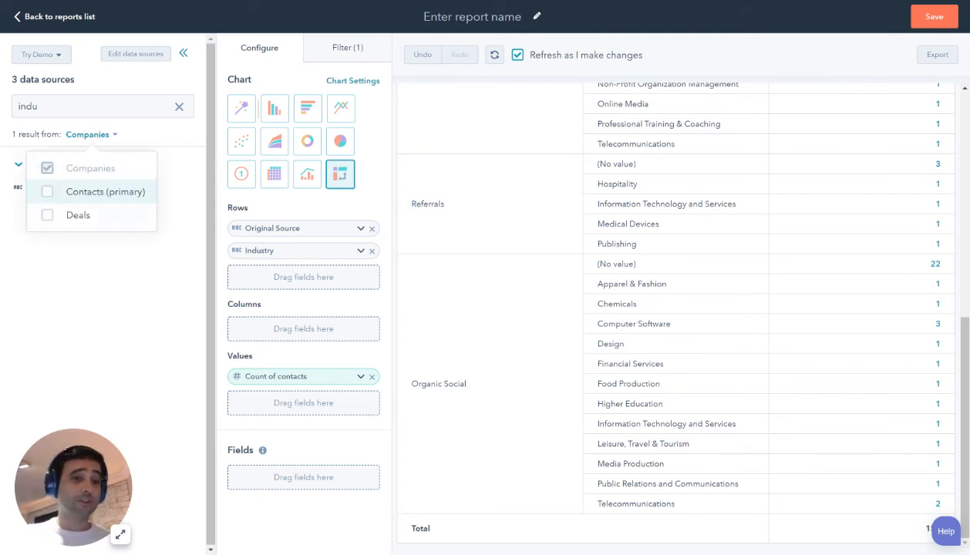
click(135, 54)
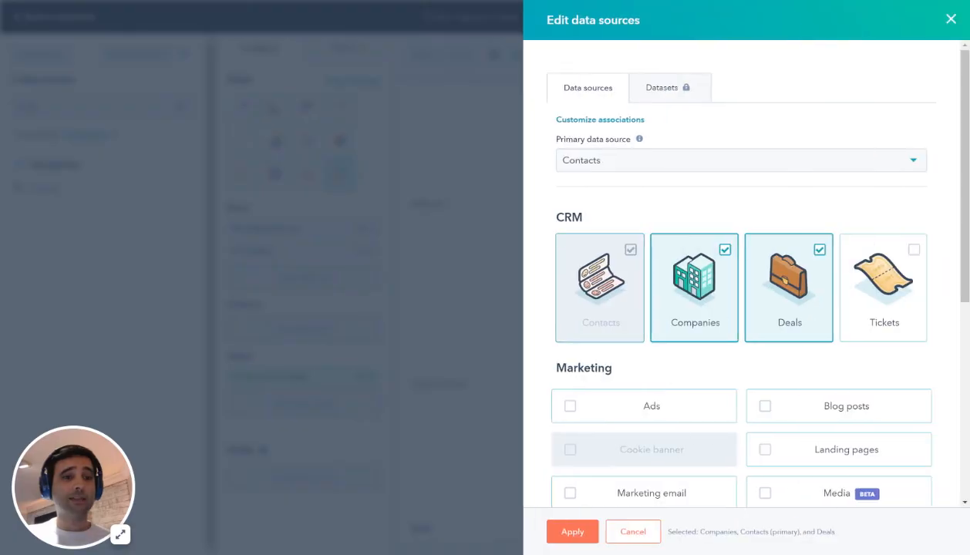
scroll(down, 3)
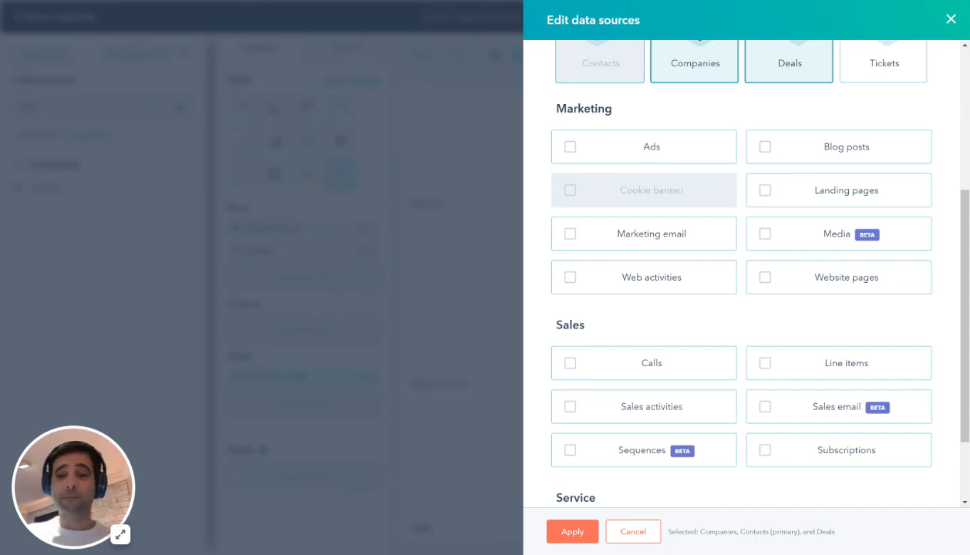
scroll(down, 3)
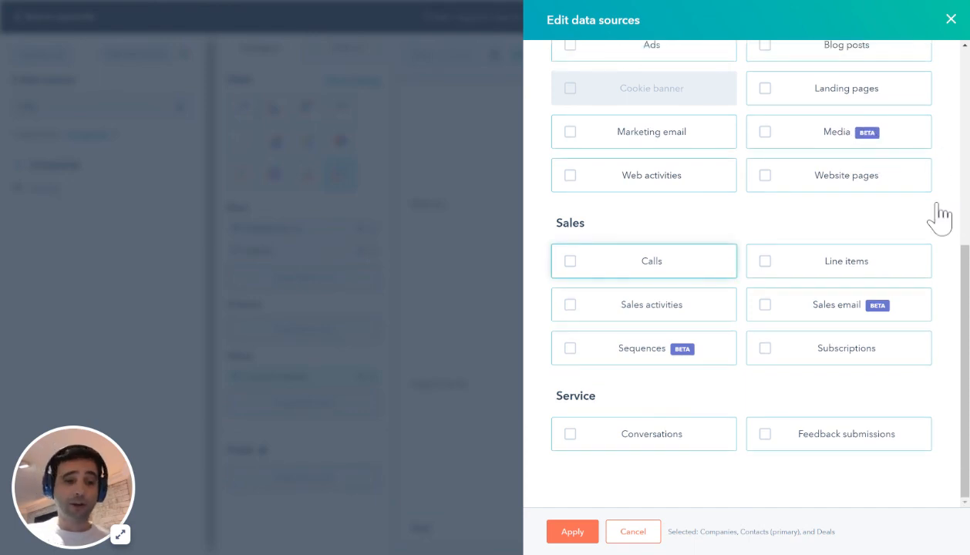
mouse_move(940, 218)
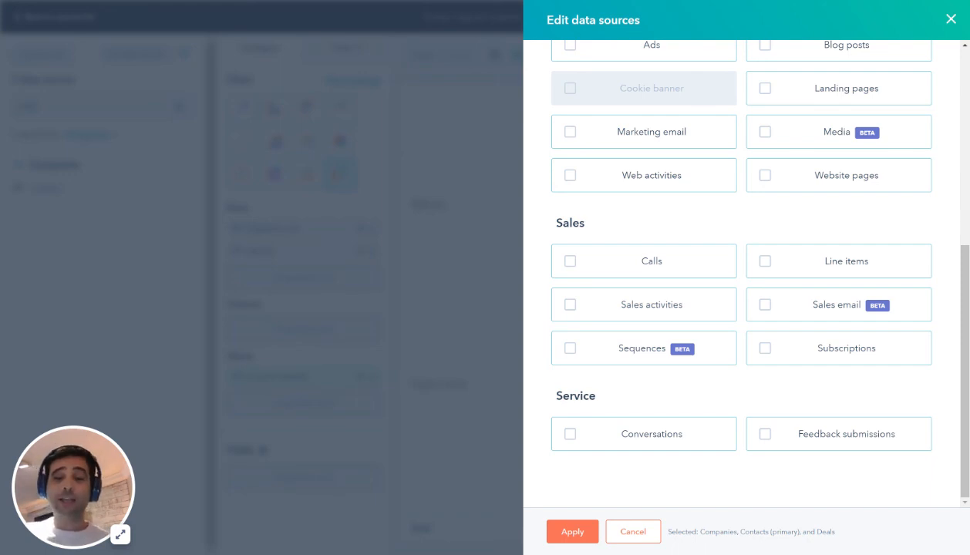
scroll(up, 3)
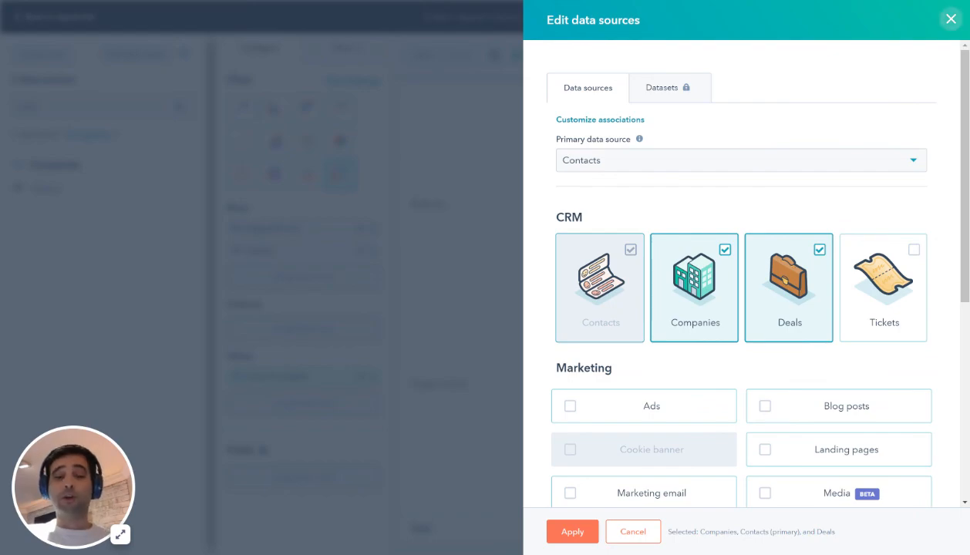
click(572, 531)
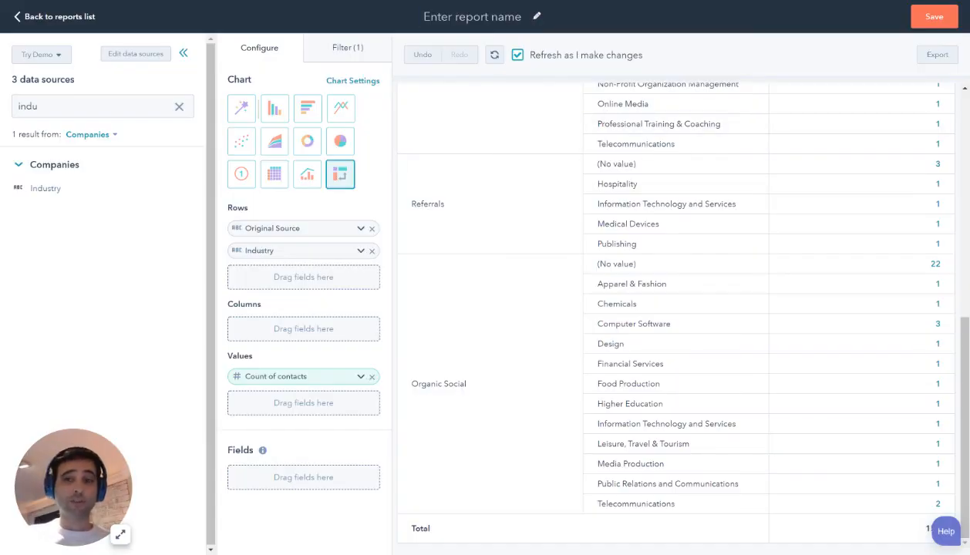
Step: Save the report as 'Report Name' with Don't add to dashboard, then dismiss the notice
click(934, 16)
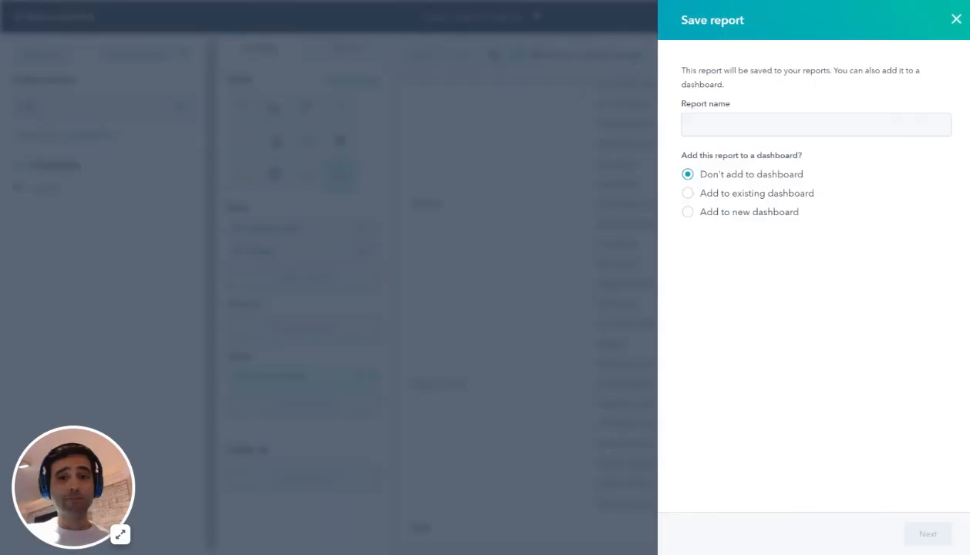
text(Report Name)
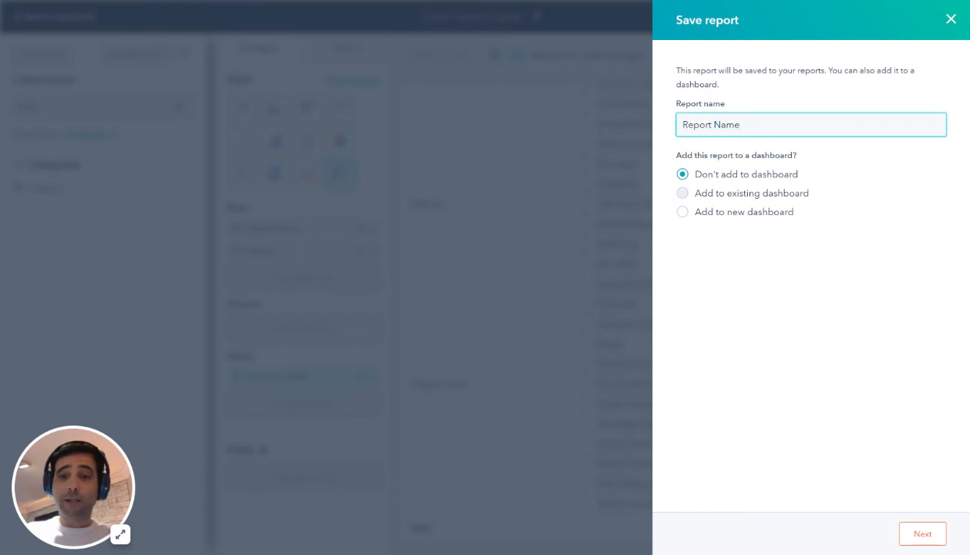
click(923, 534)
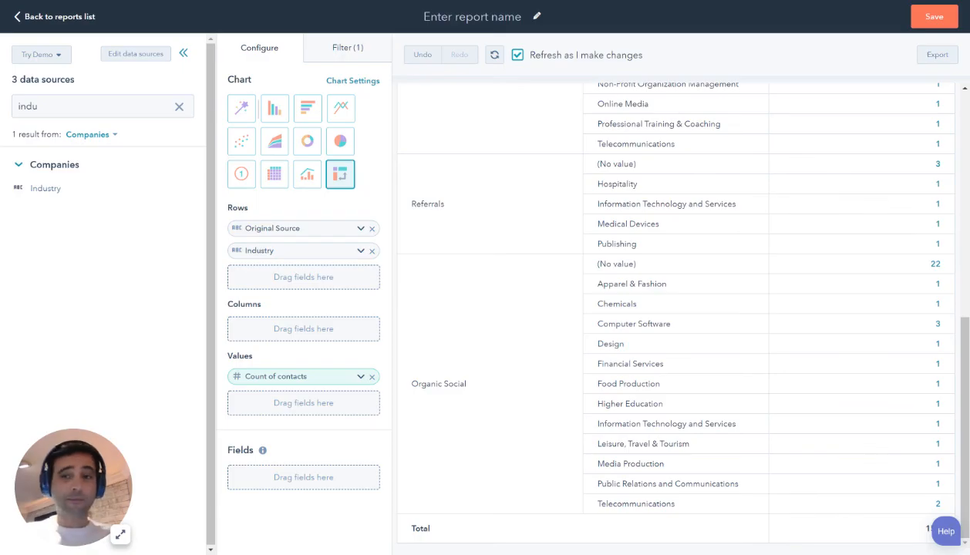
click(934, 16)
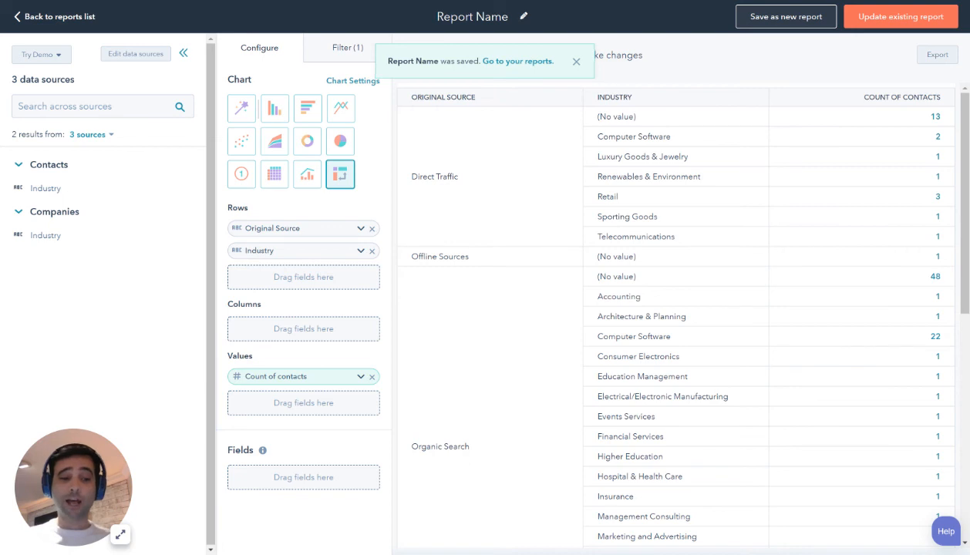
click(576, 61)
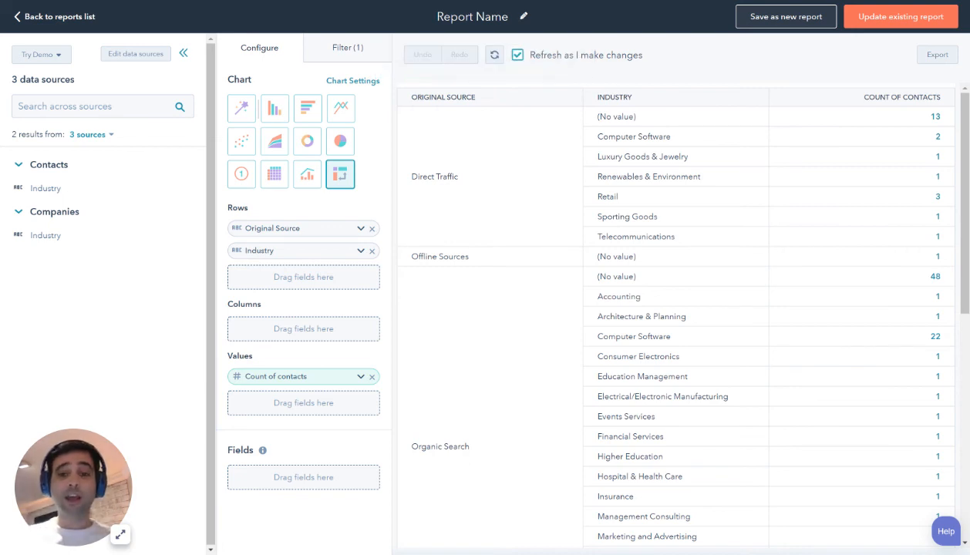